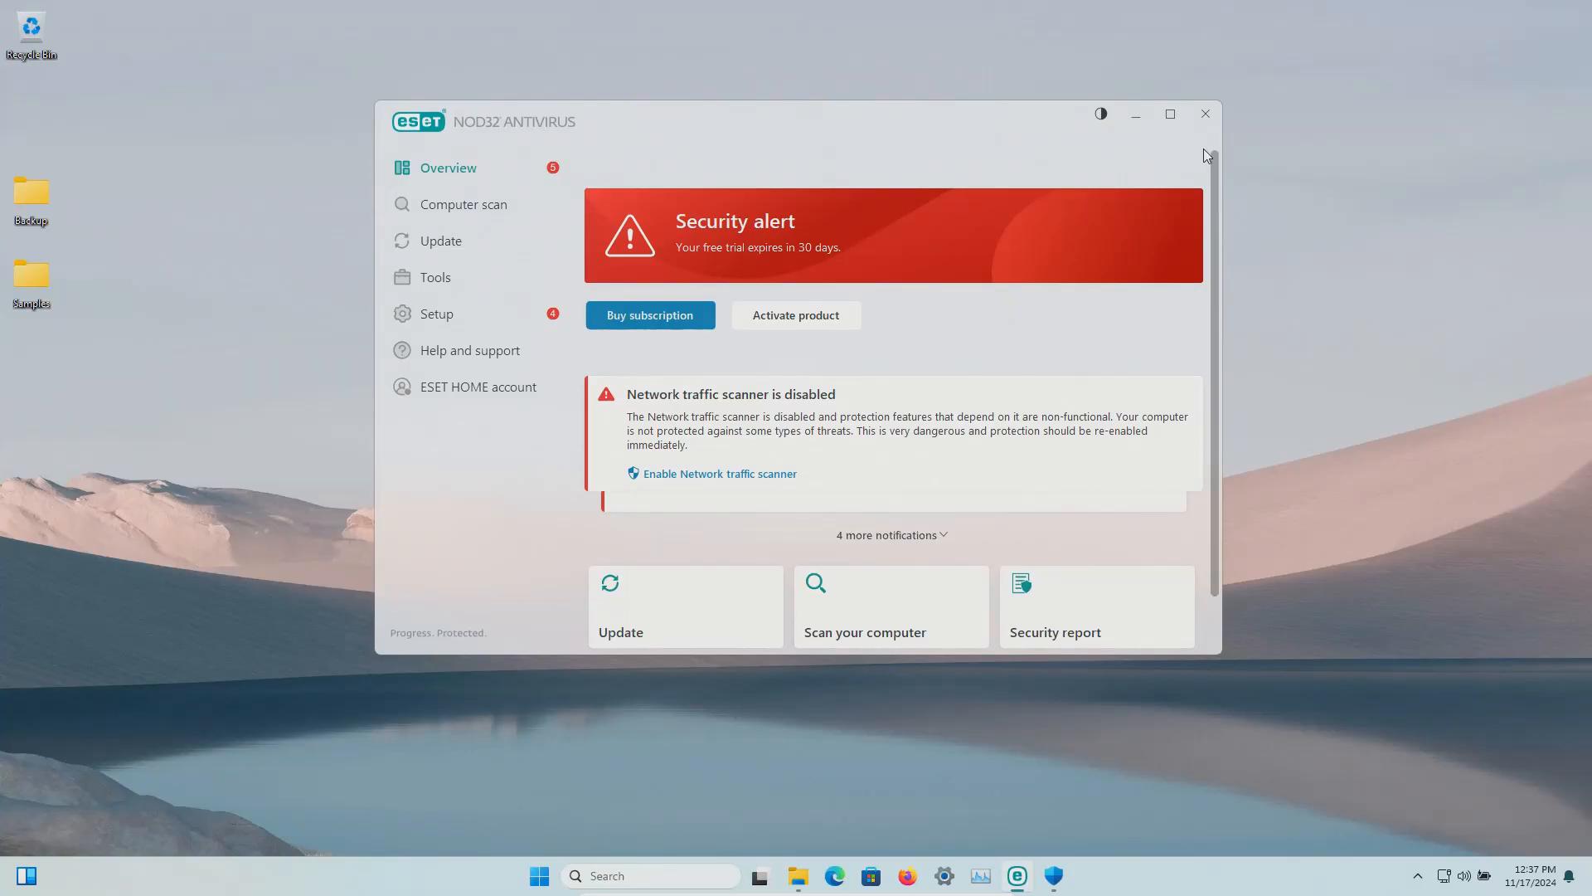
mouse_move(86, 238)
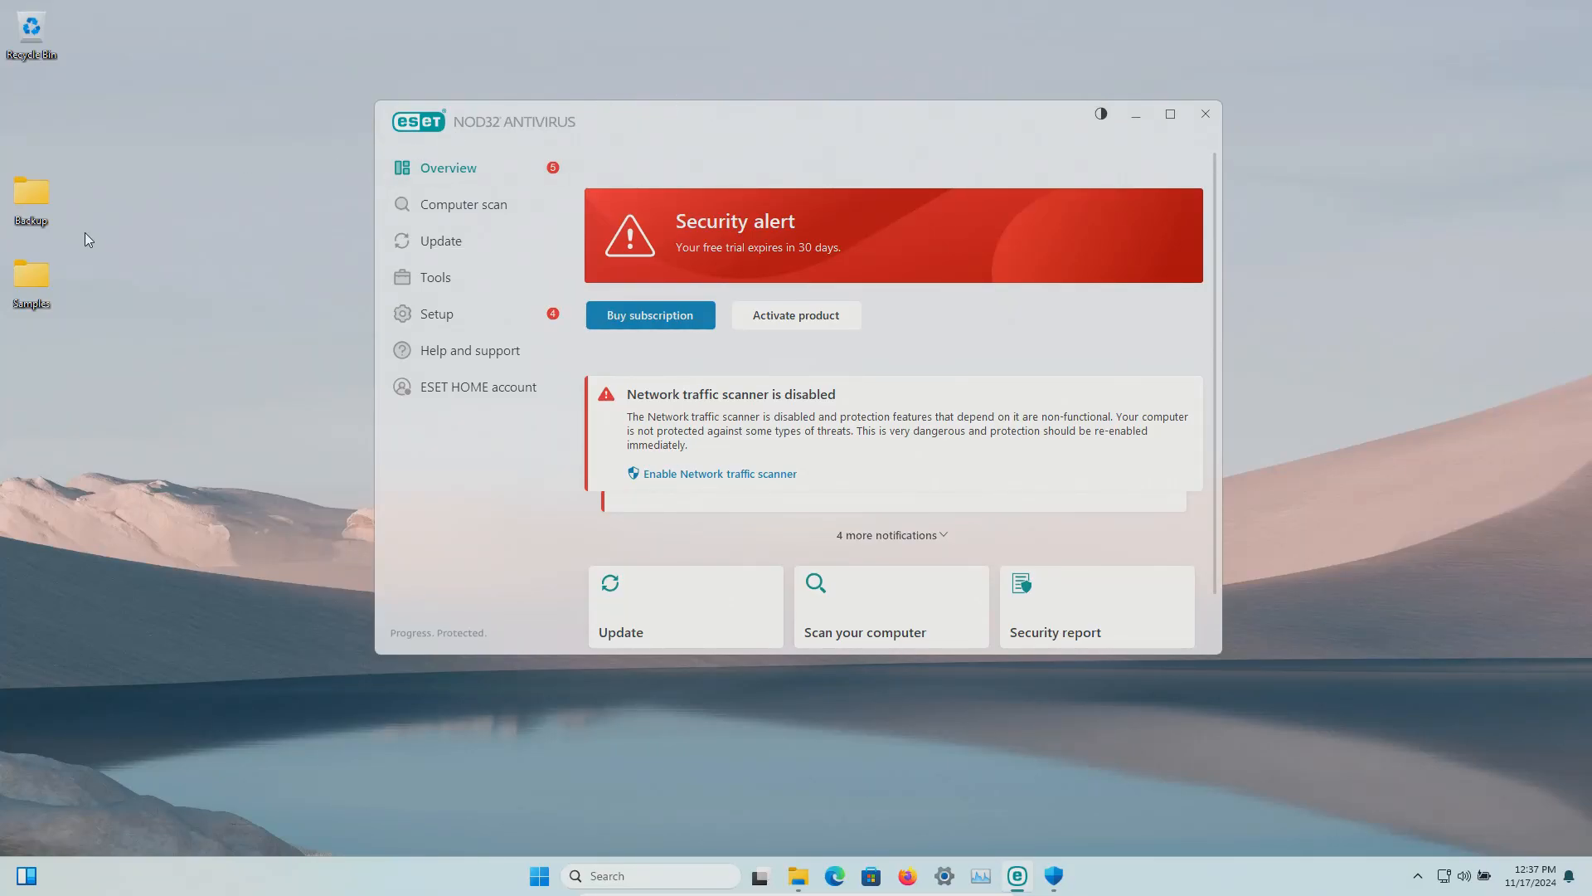
Step: Open the Samples folder from the desktop and scroll through its 400 executables
double_click(29, 279)
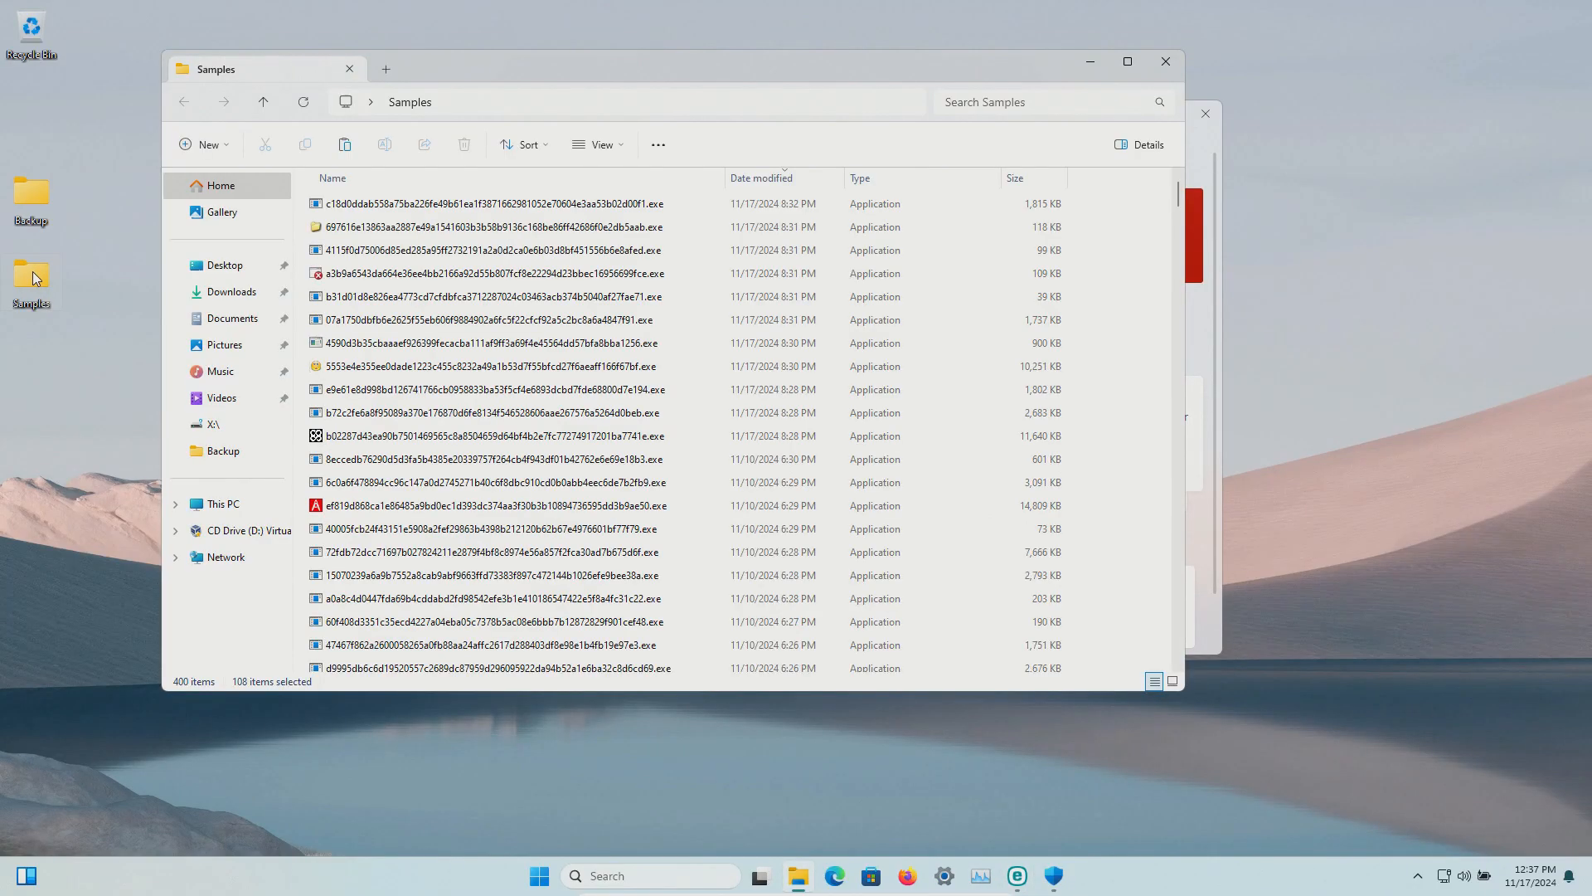
scroll("down", 3)
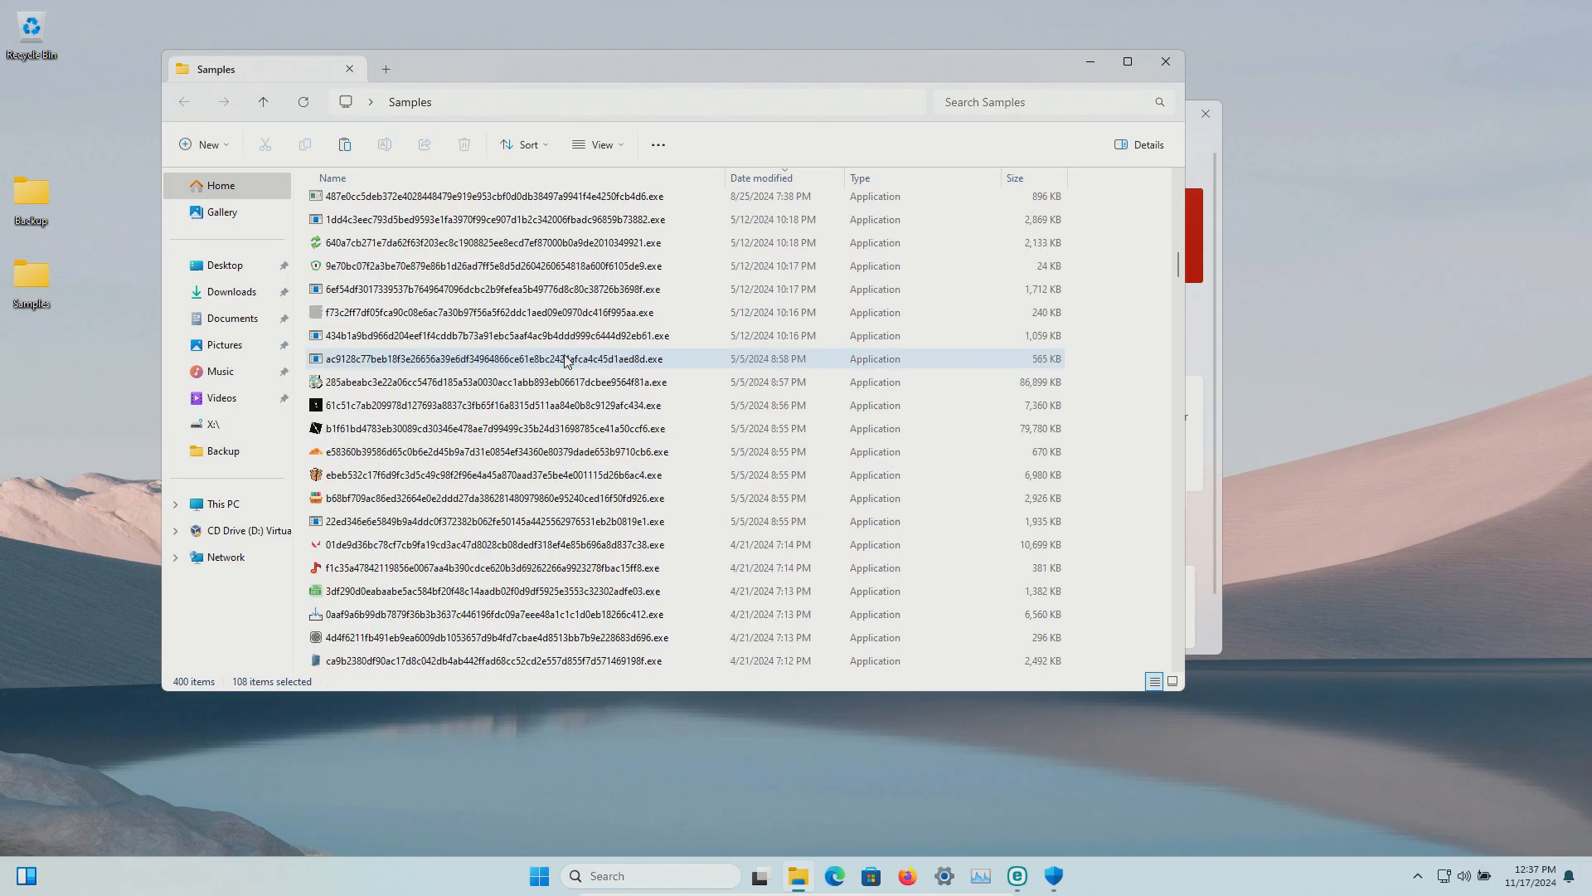
scroll("down", 3)
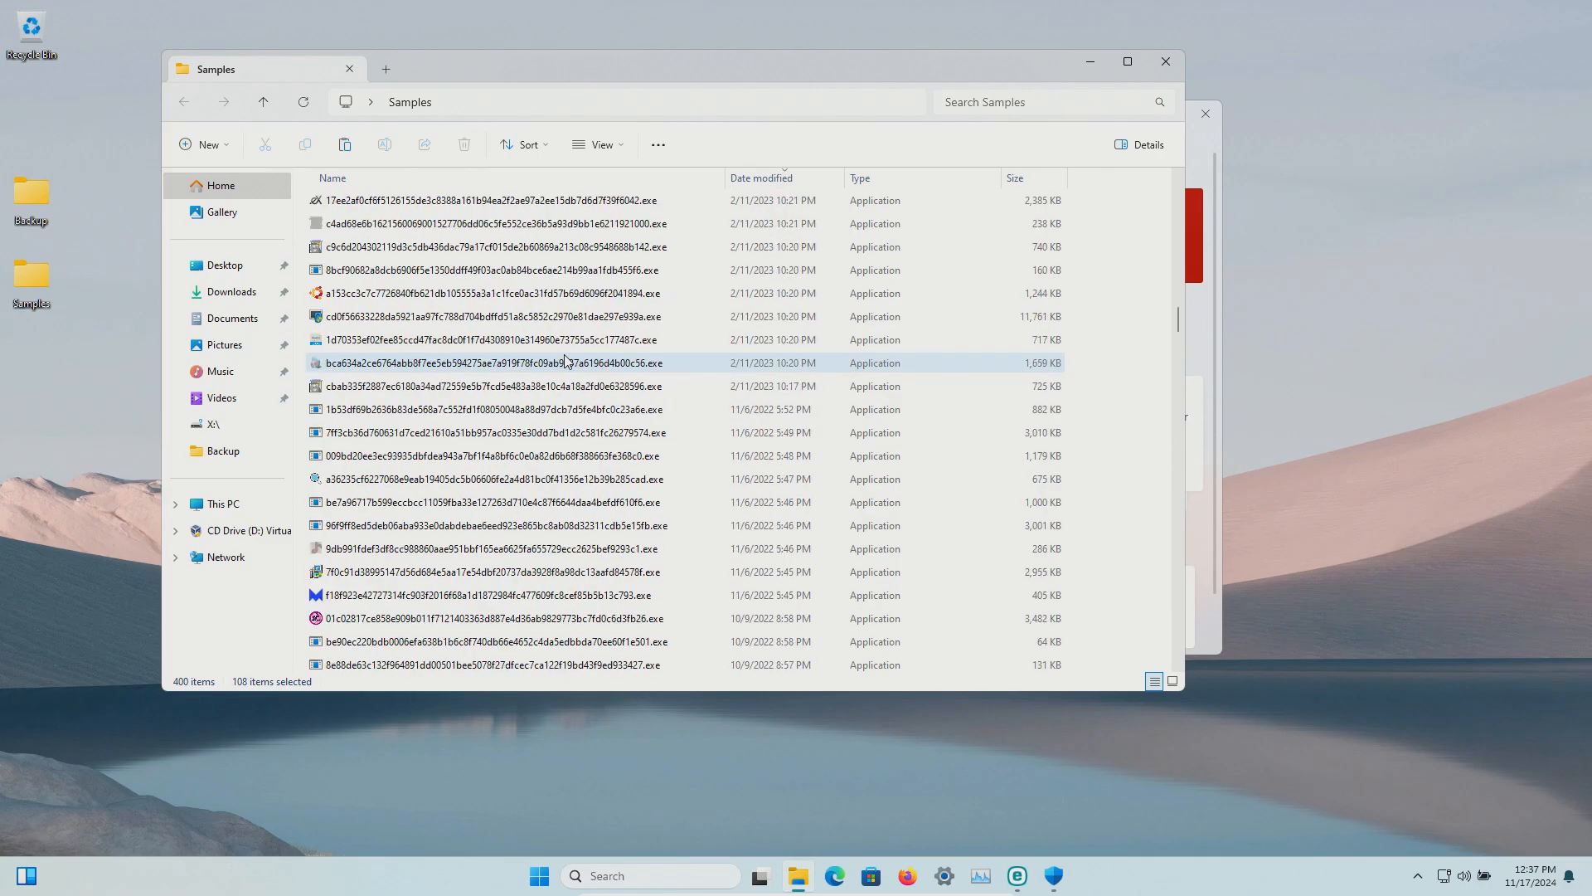
Step: Close the Samples folder window, leaving ESET's overview with its network scanner warning
left_click(1017, 875)
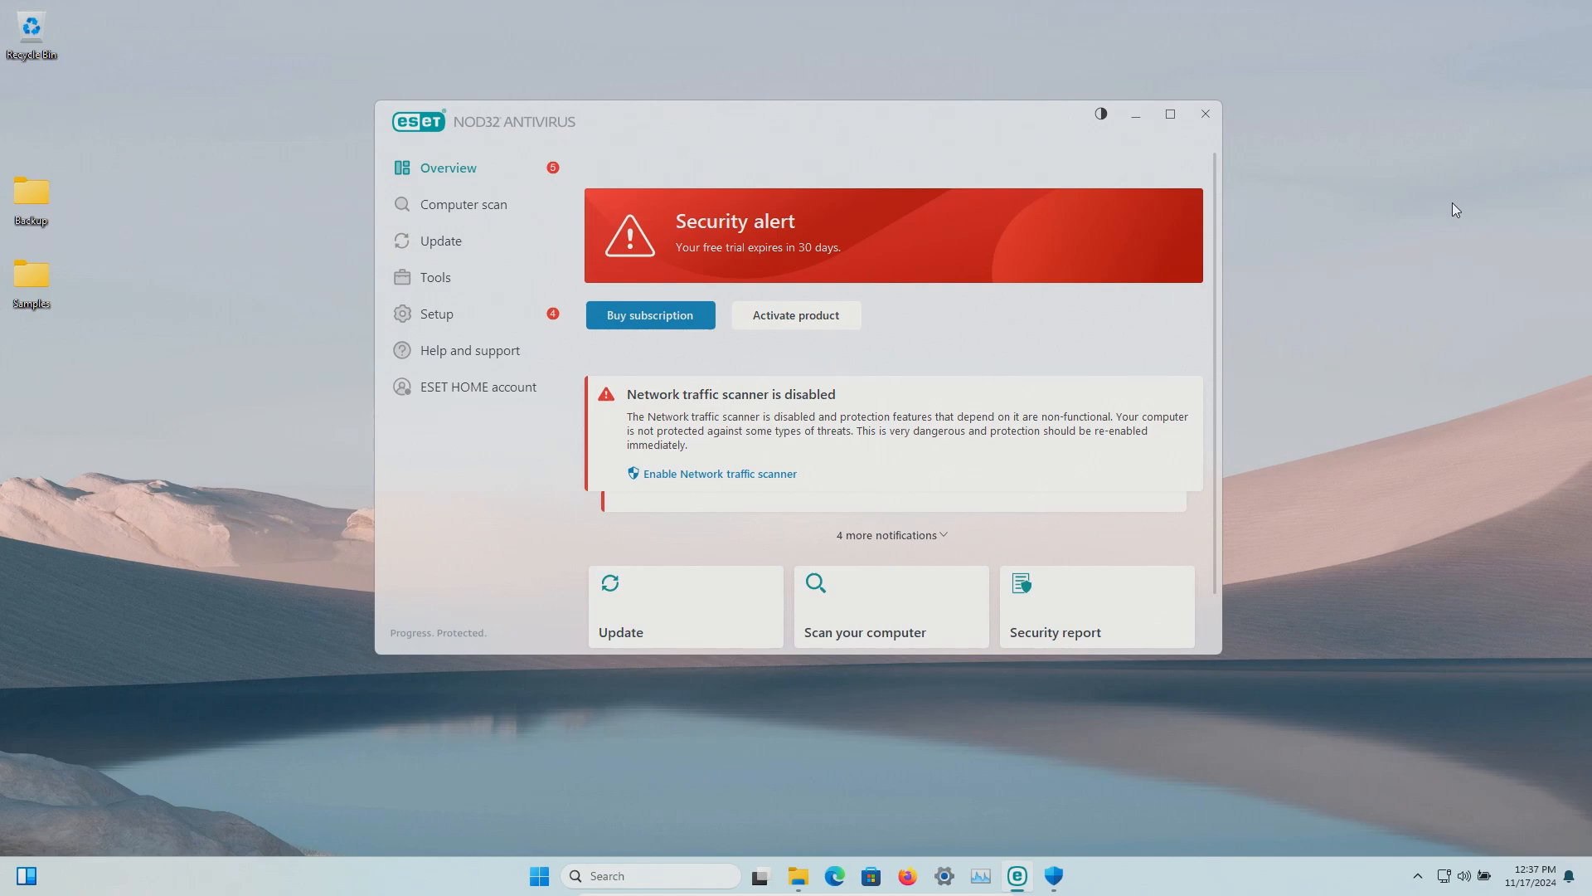
mouse_move(980, 189)
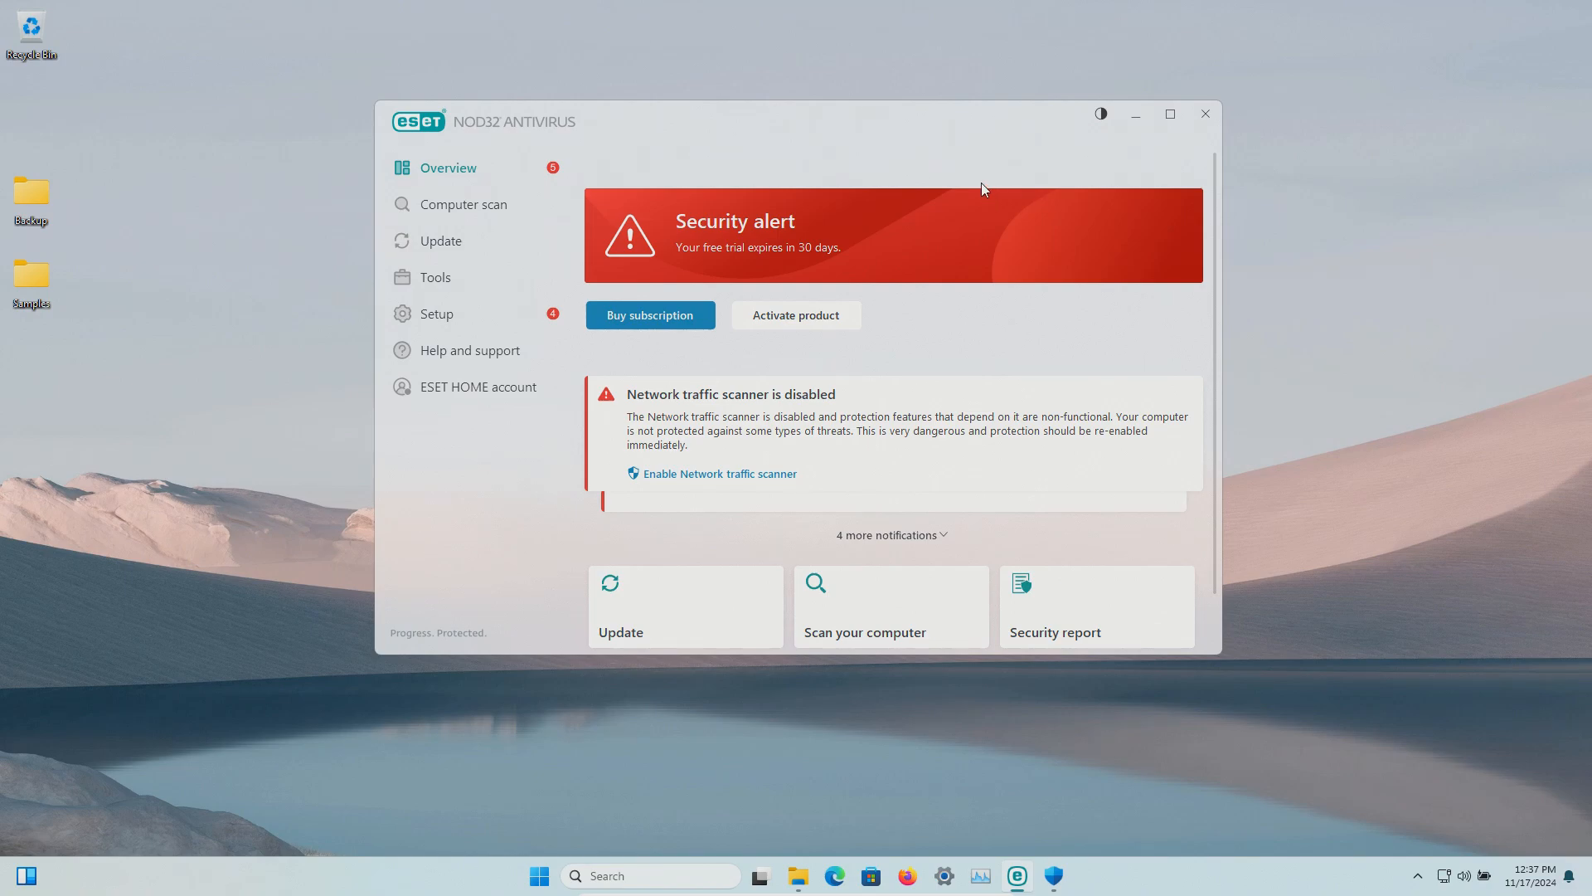
mouse_move(184, 309)
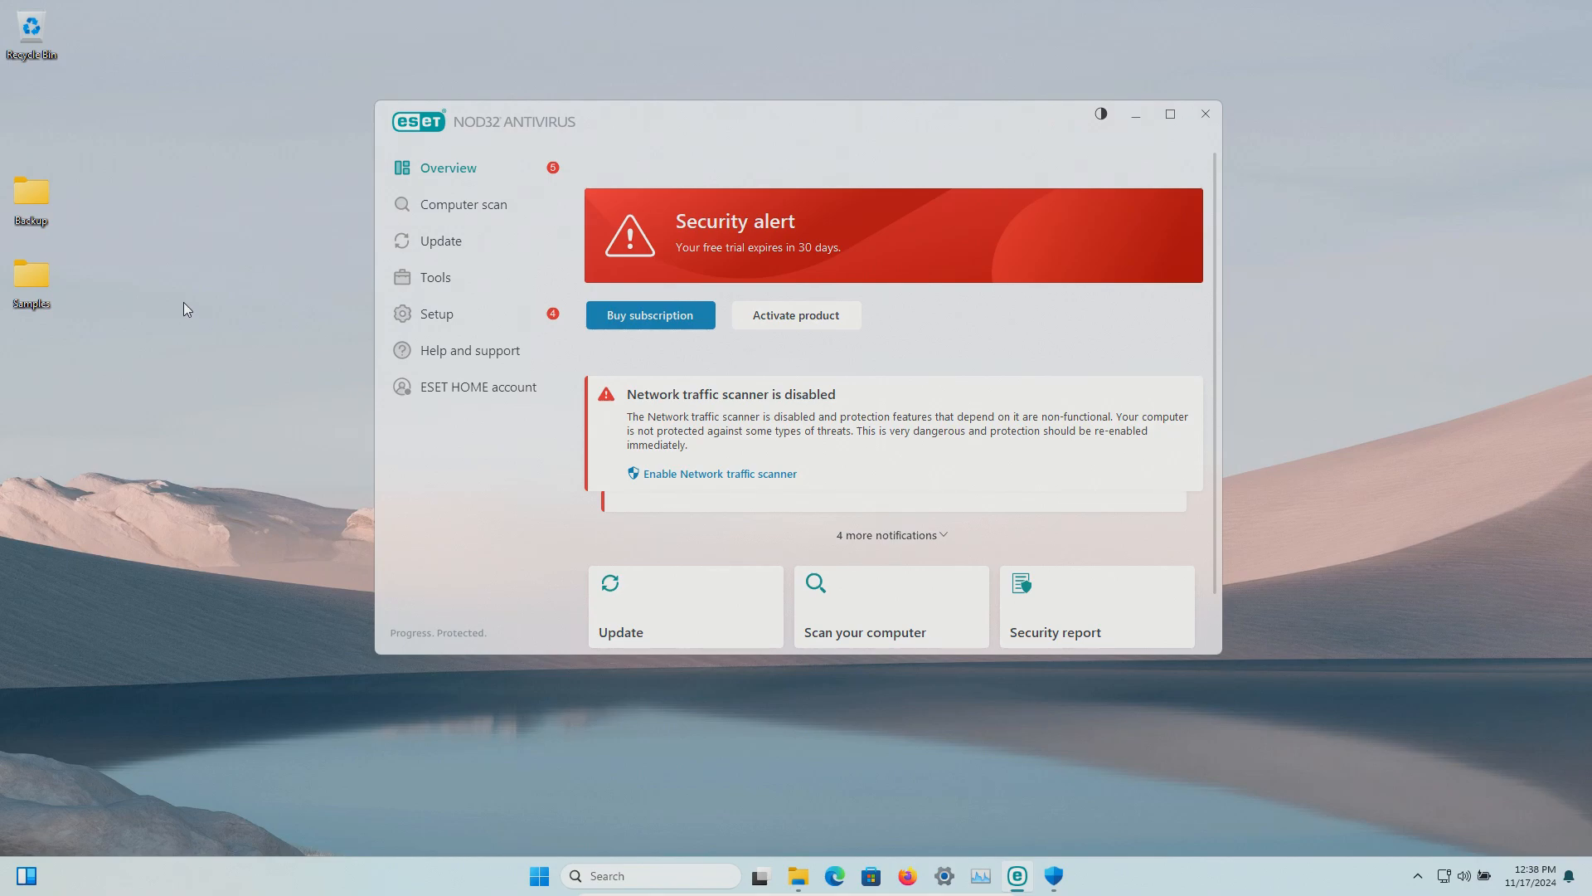
Step: Check the Update page shows version 18.0.12.0, then return to Overview reporting You are protected
left_click(441, 240)
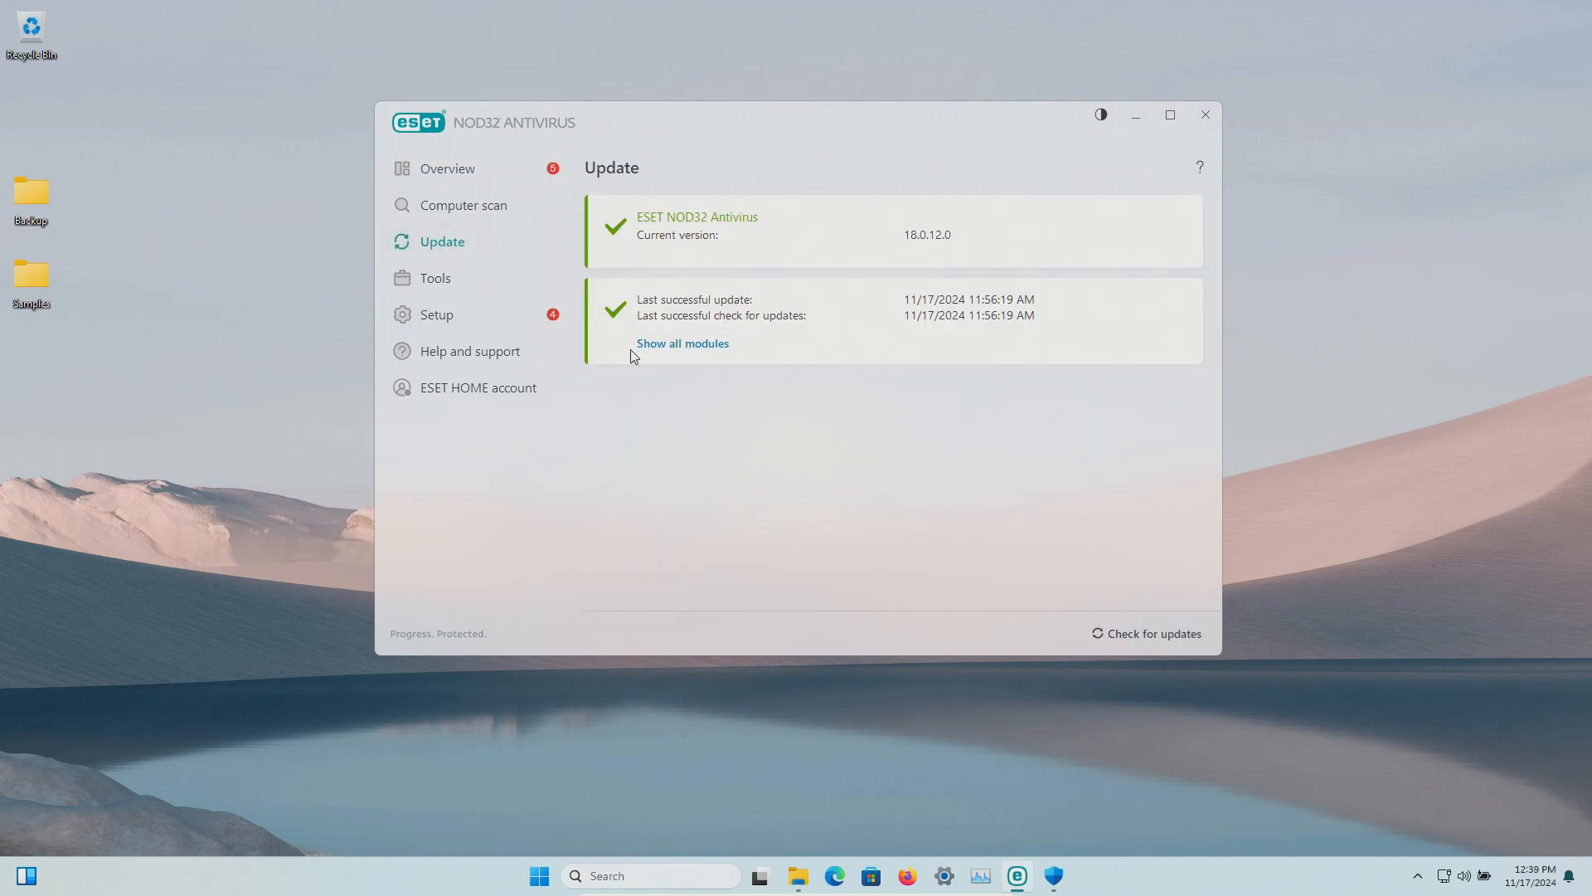
left_click(447, 169)
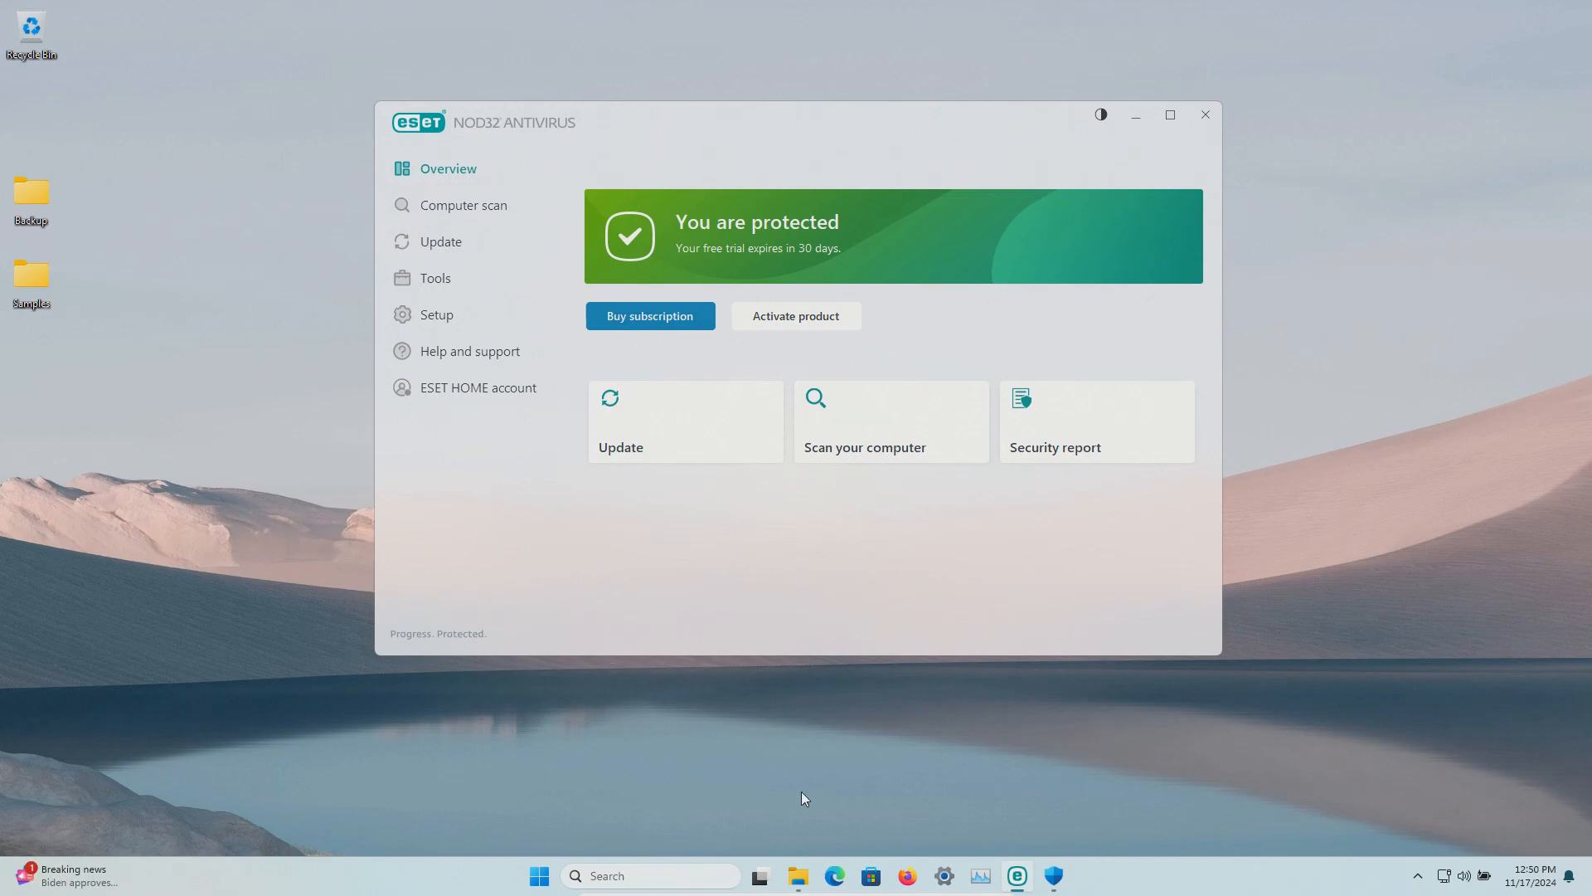
mouse_move(798, 875)
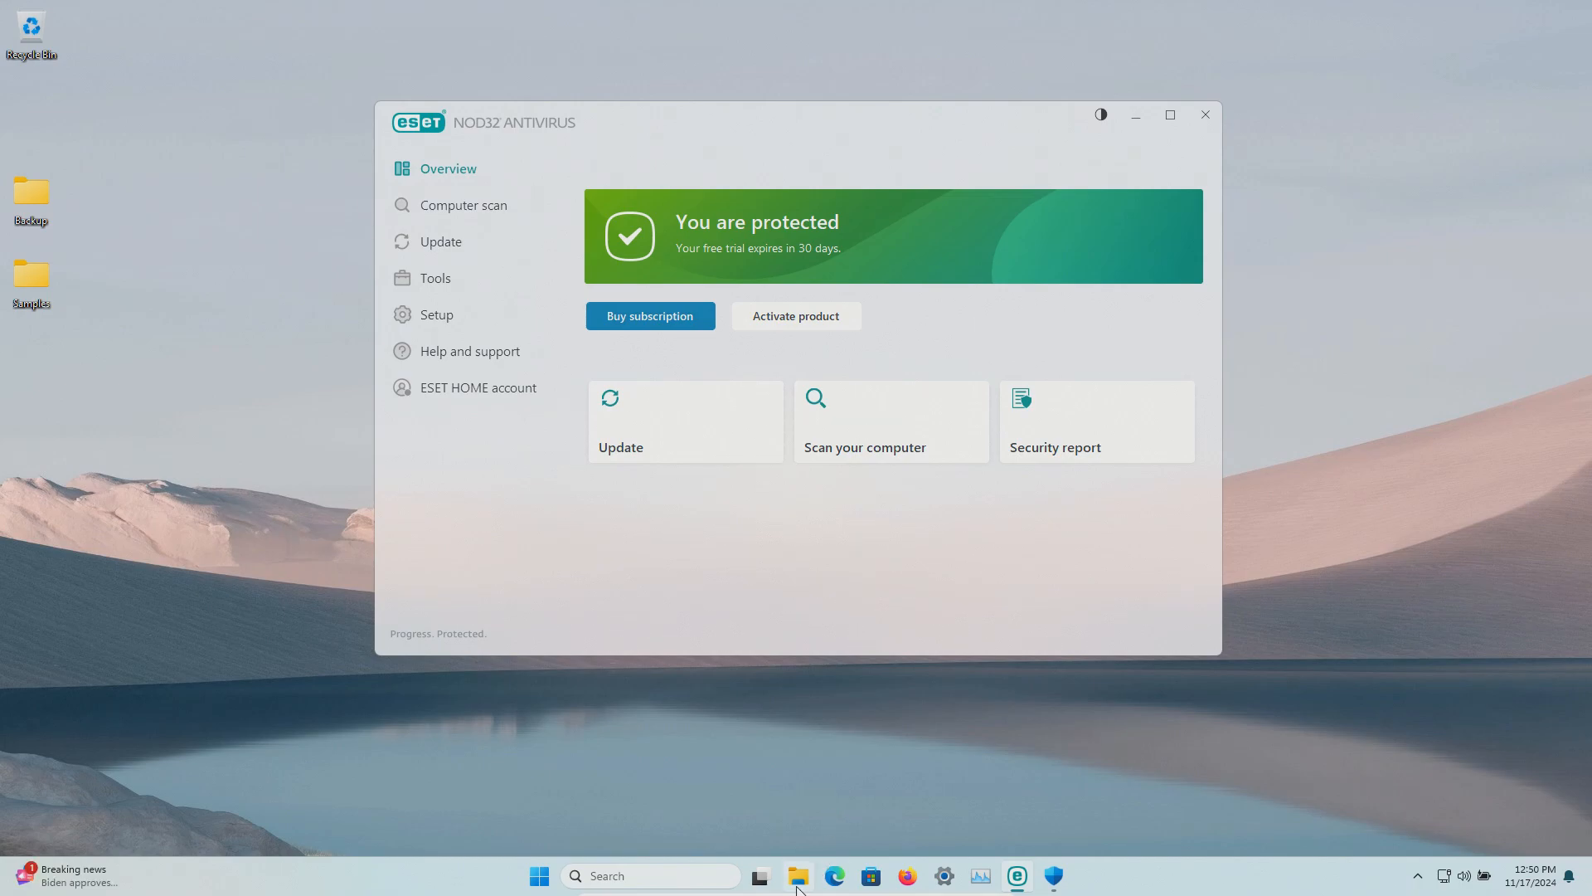
Step: Bring the Samples folder back from the taskbar, then return to ESET's scan results
left_click(798, 876)
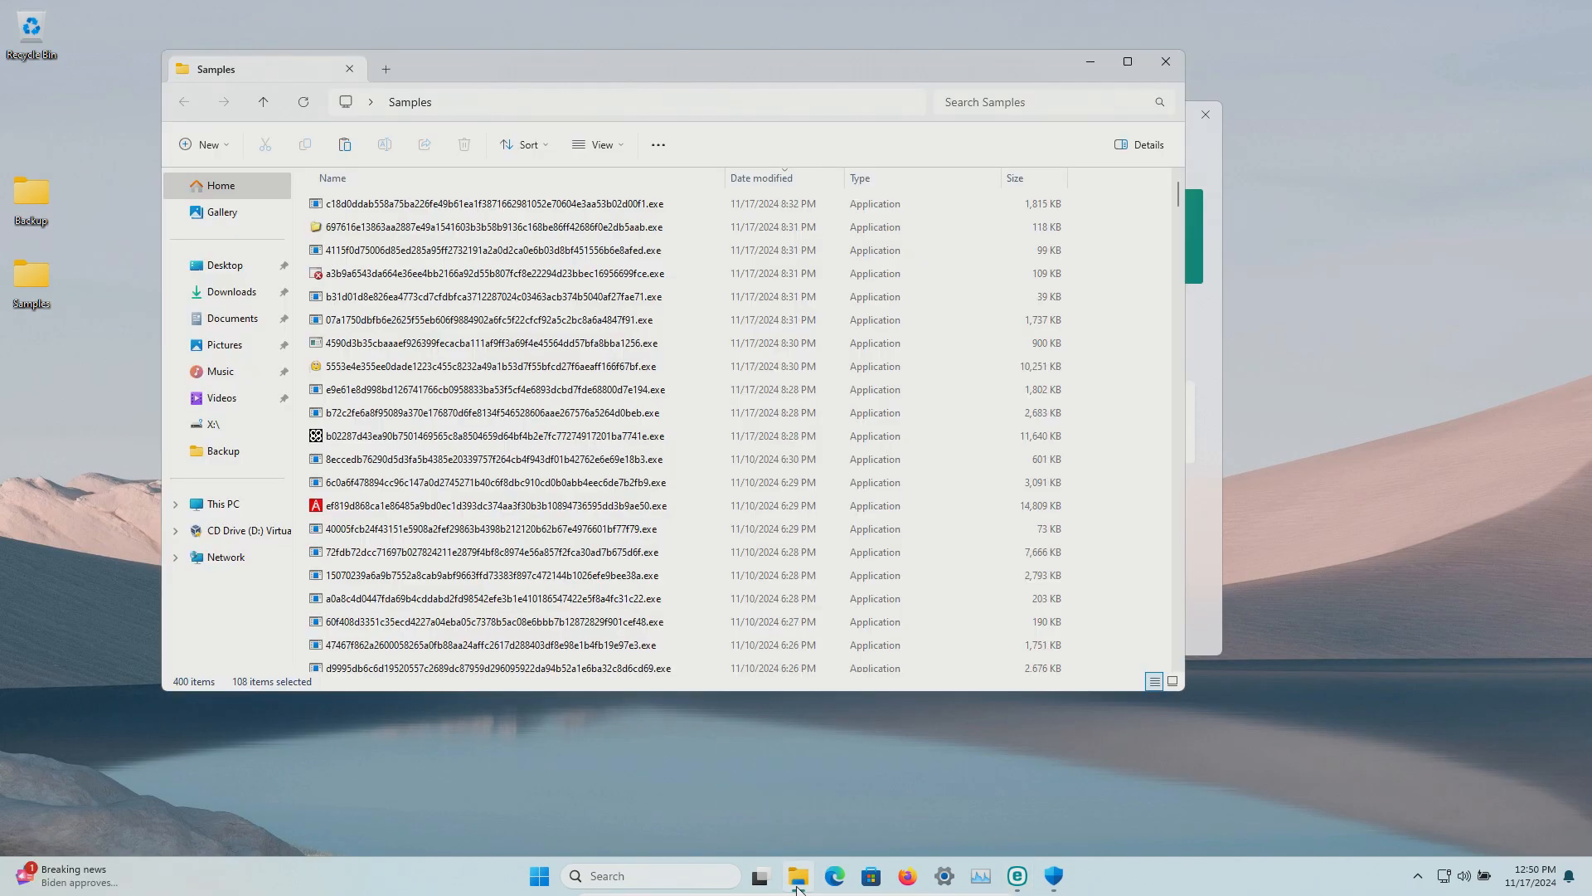
left_click(1052, 876)
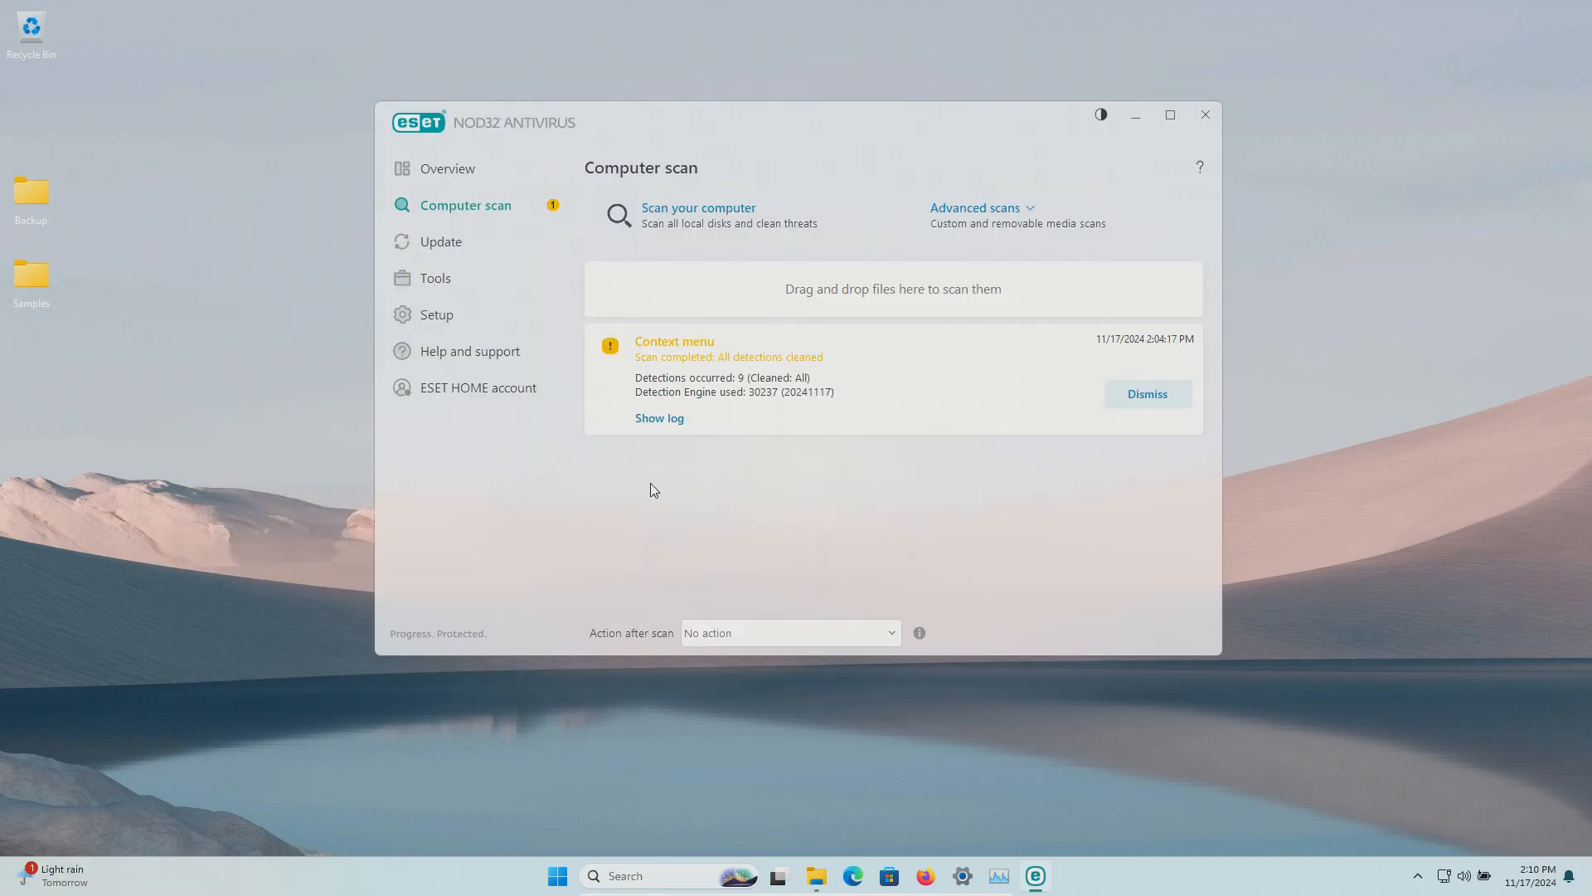
mouse_move(816, 876)
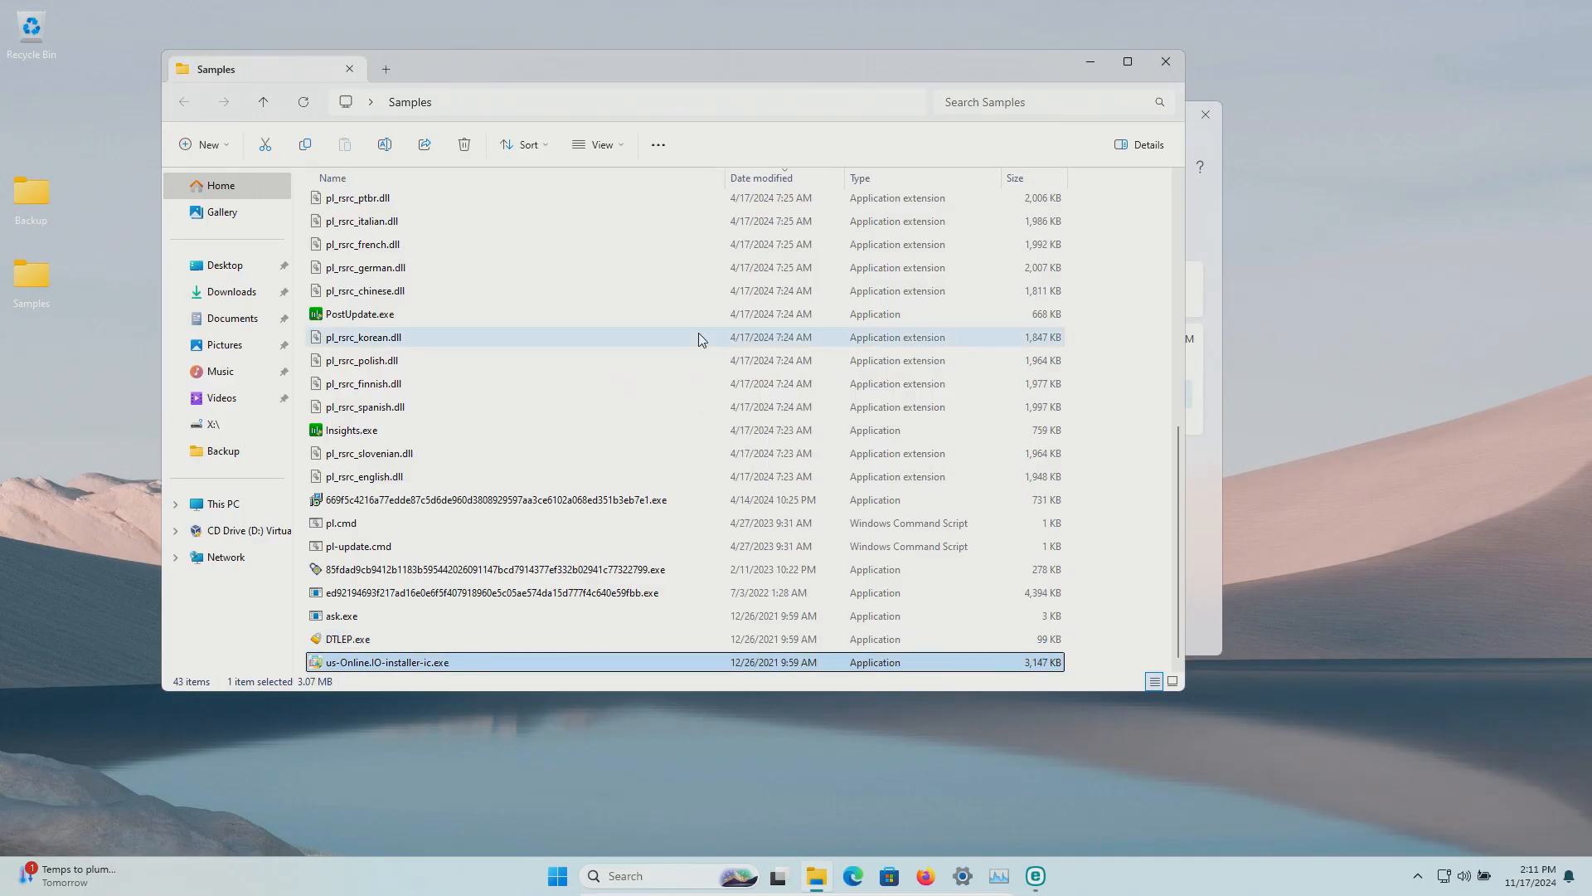
mouse_move(187, 690)
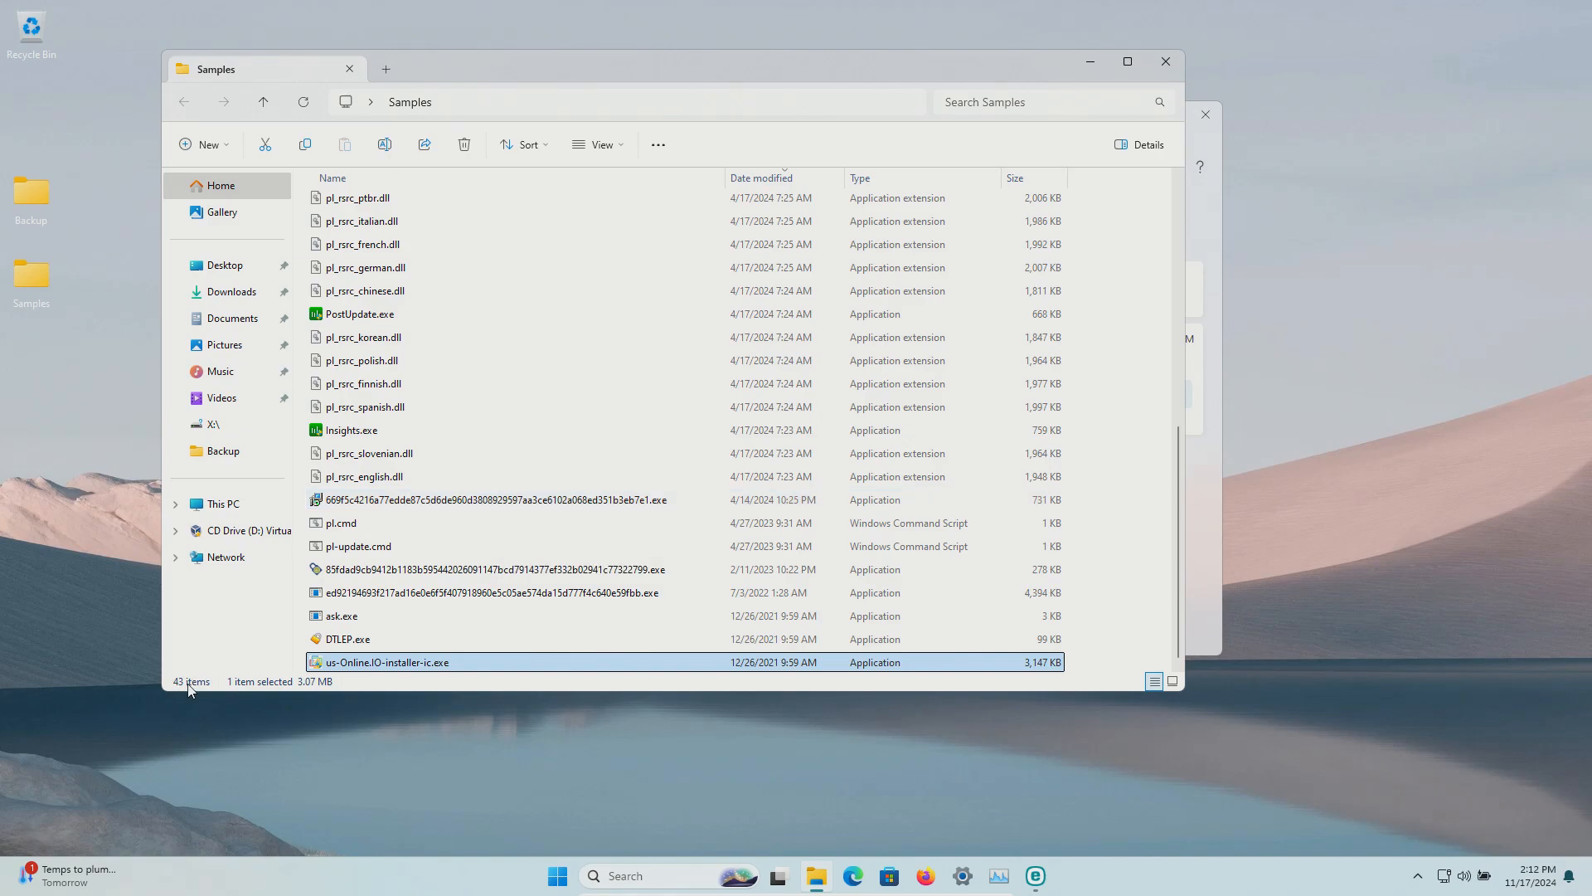
mouse_move(189, 682)
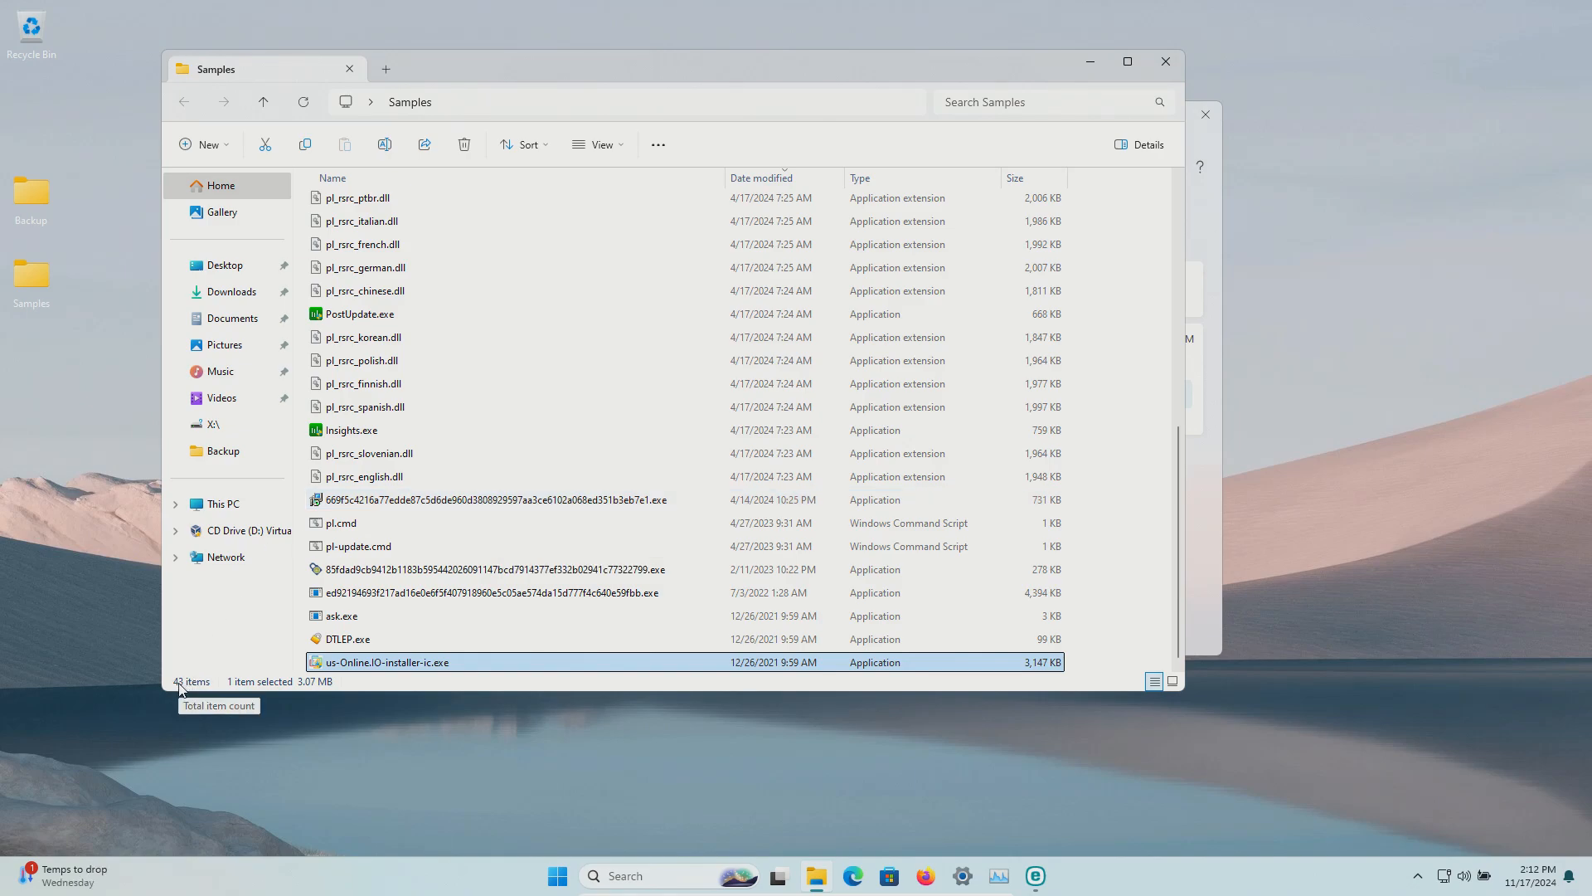
mouse_move(20, 282)
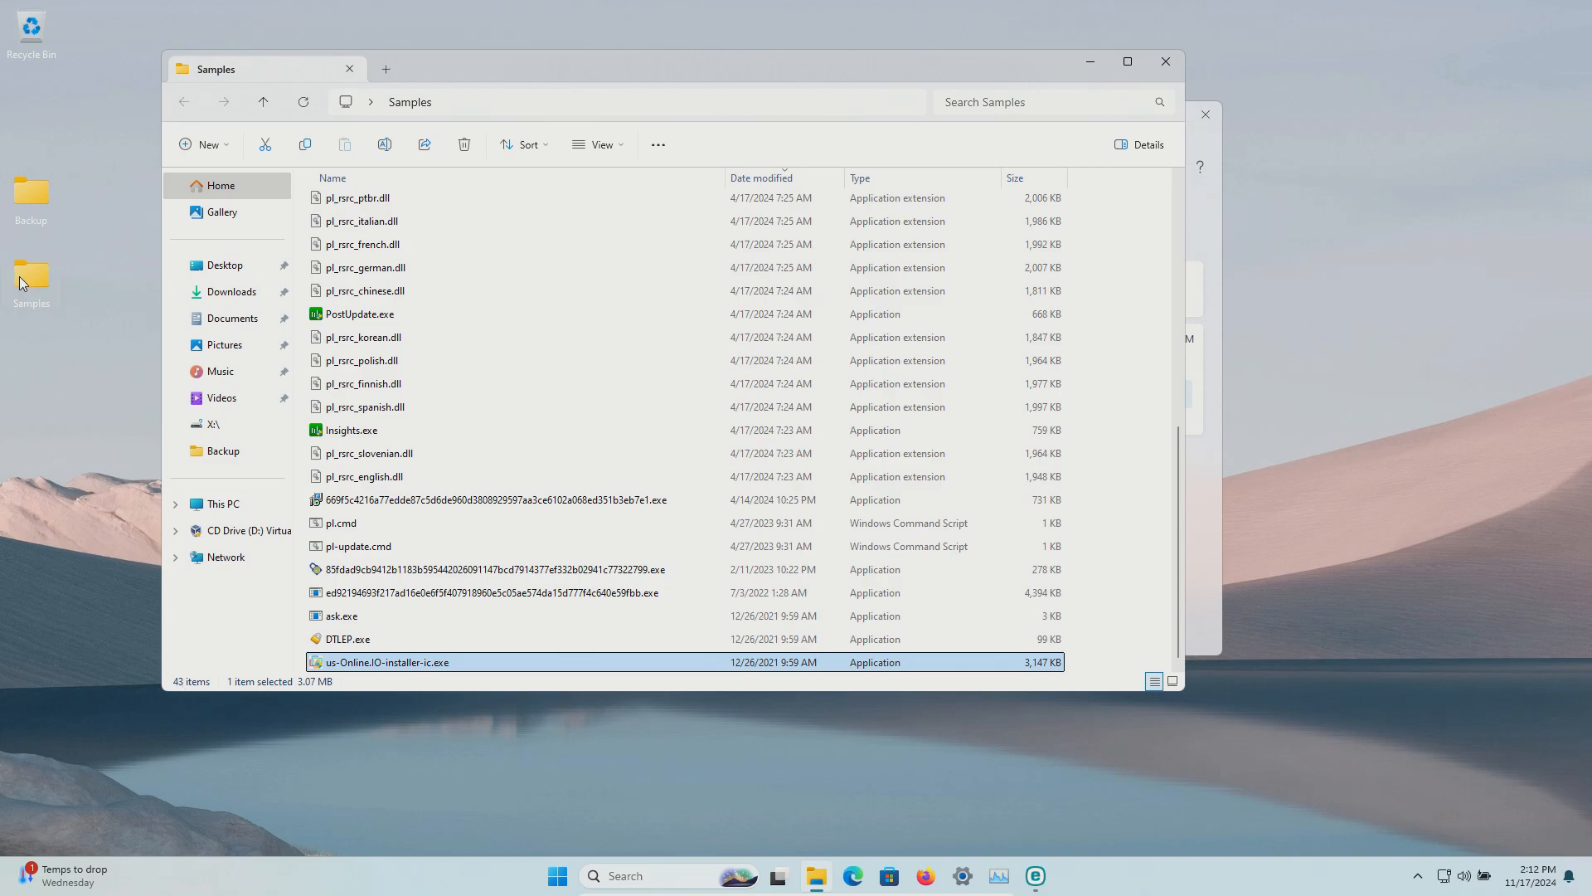
Step: Run ESET's Scan and clean on the Samples folder from its context menu
right_click(30, 279)
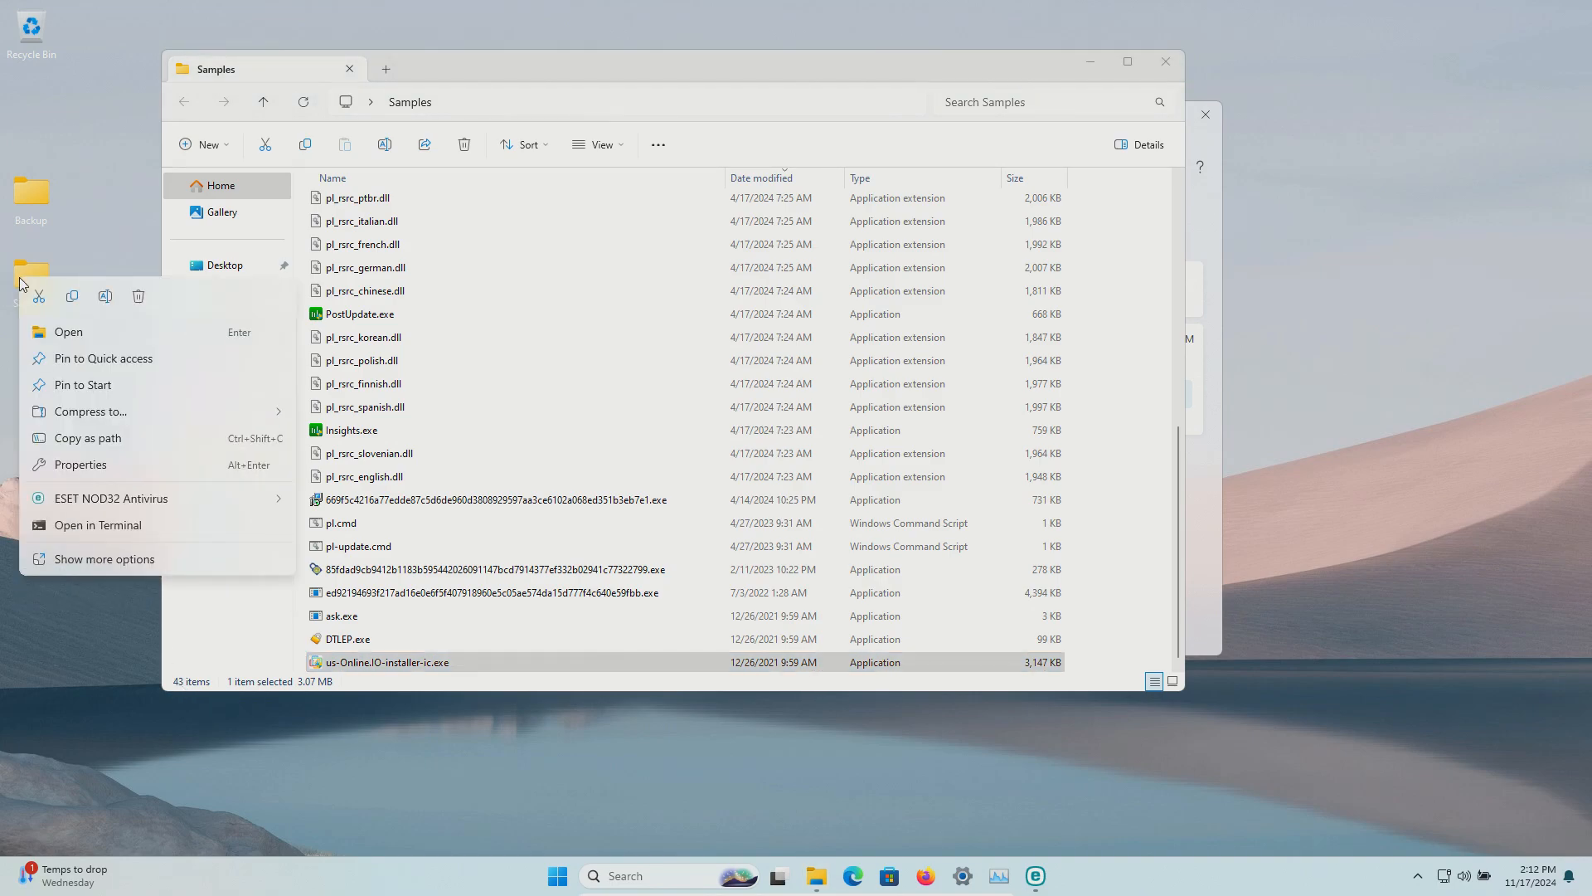
mouse_move(101, 504)
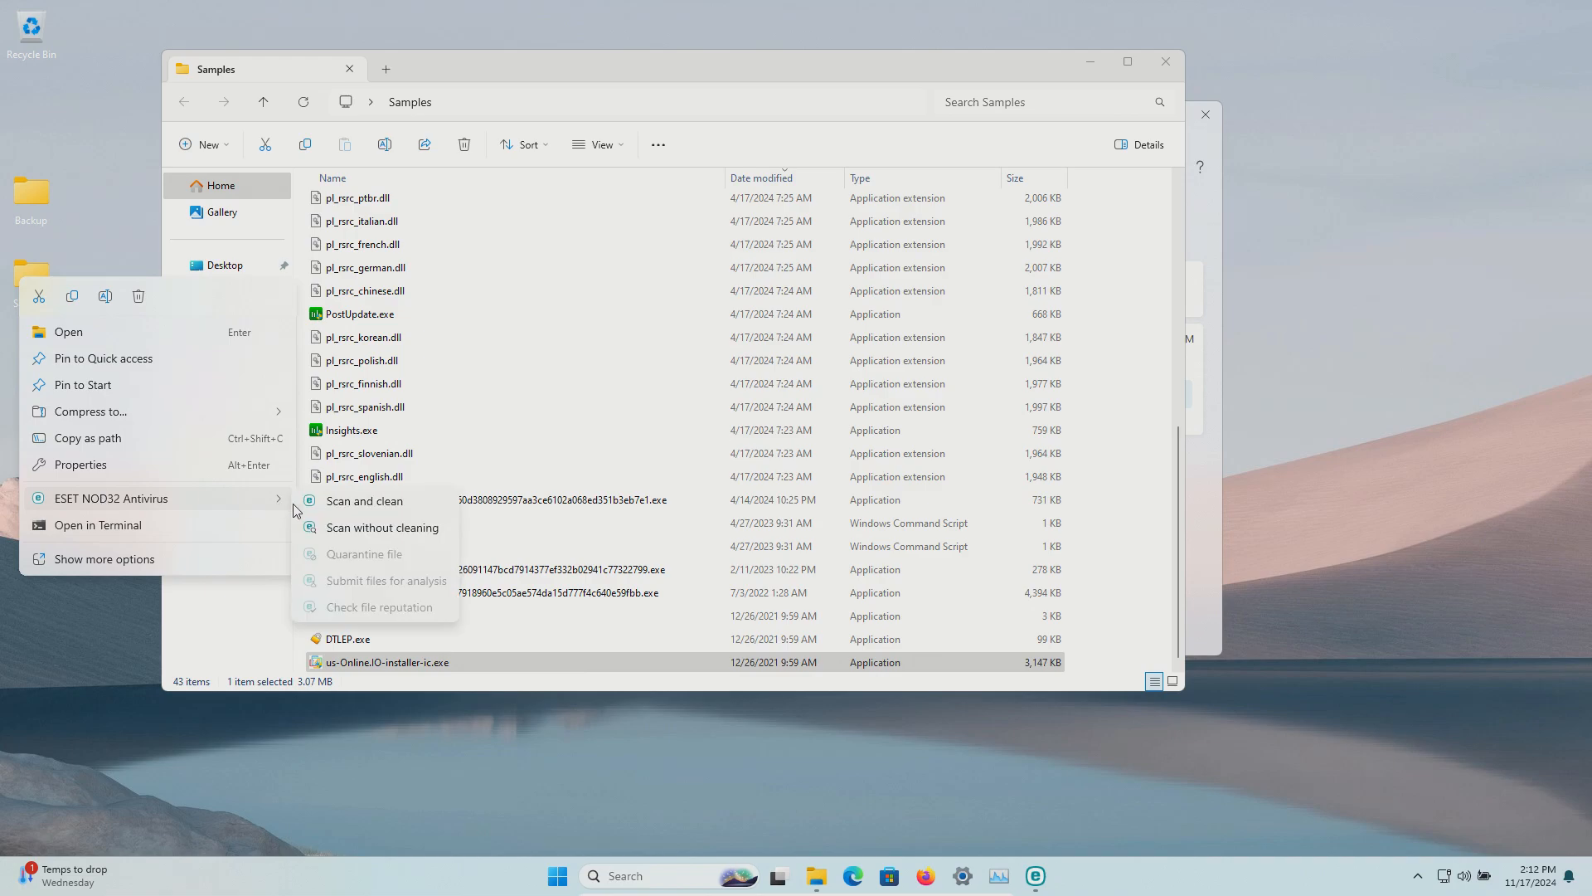
left_click(364, 501)
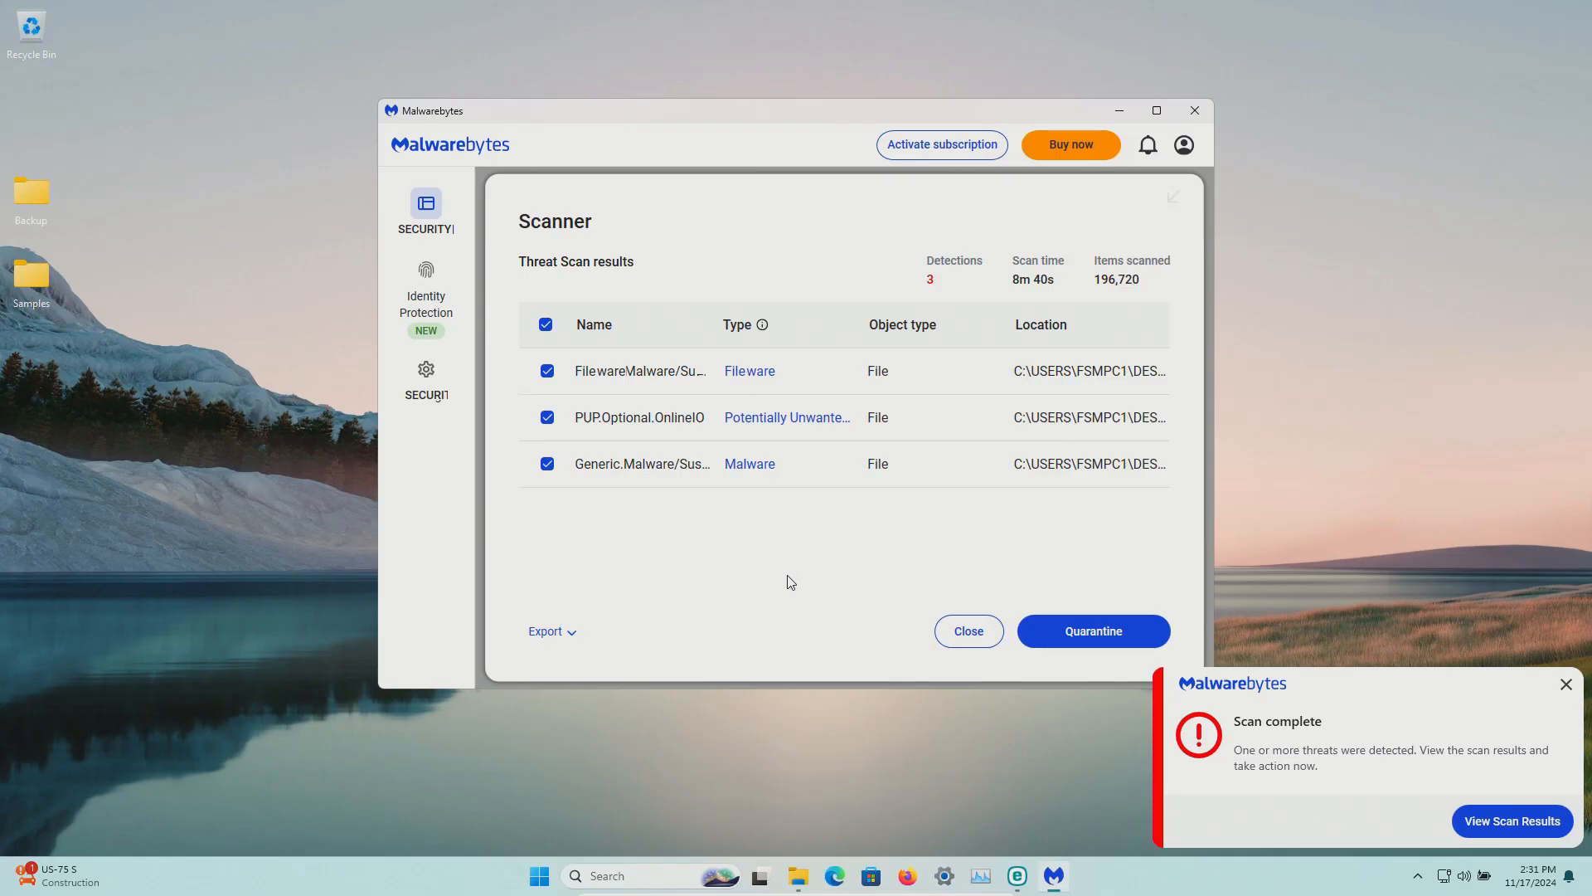
mouse_move(735, 543)
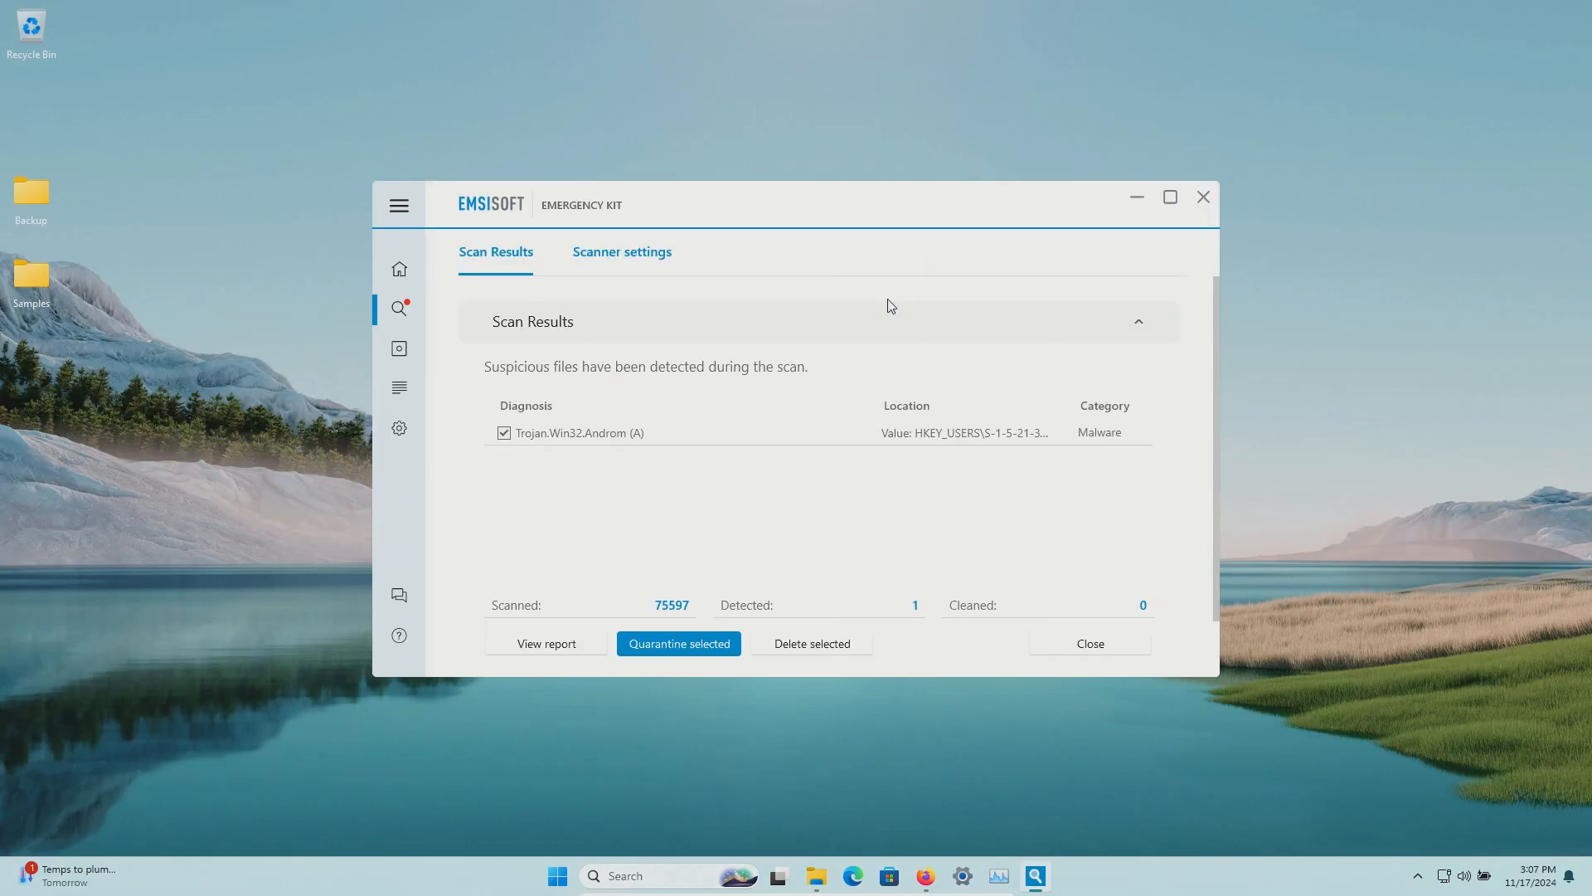
mouse_move(536, 446)
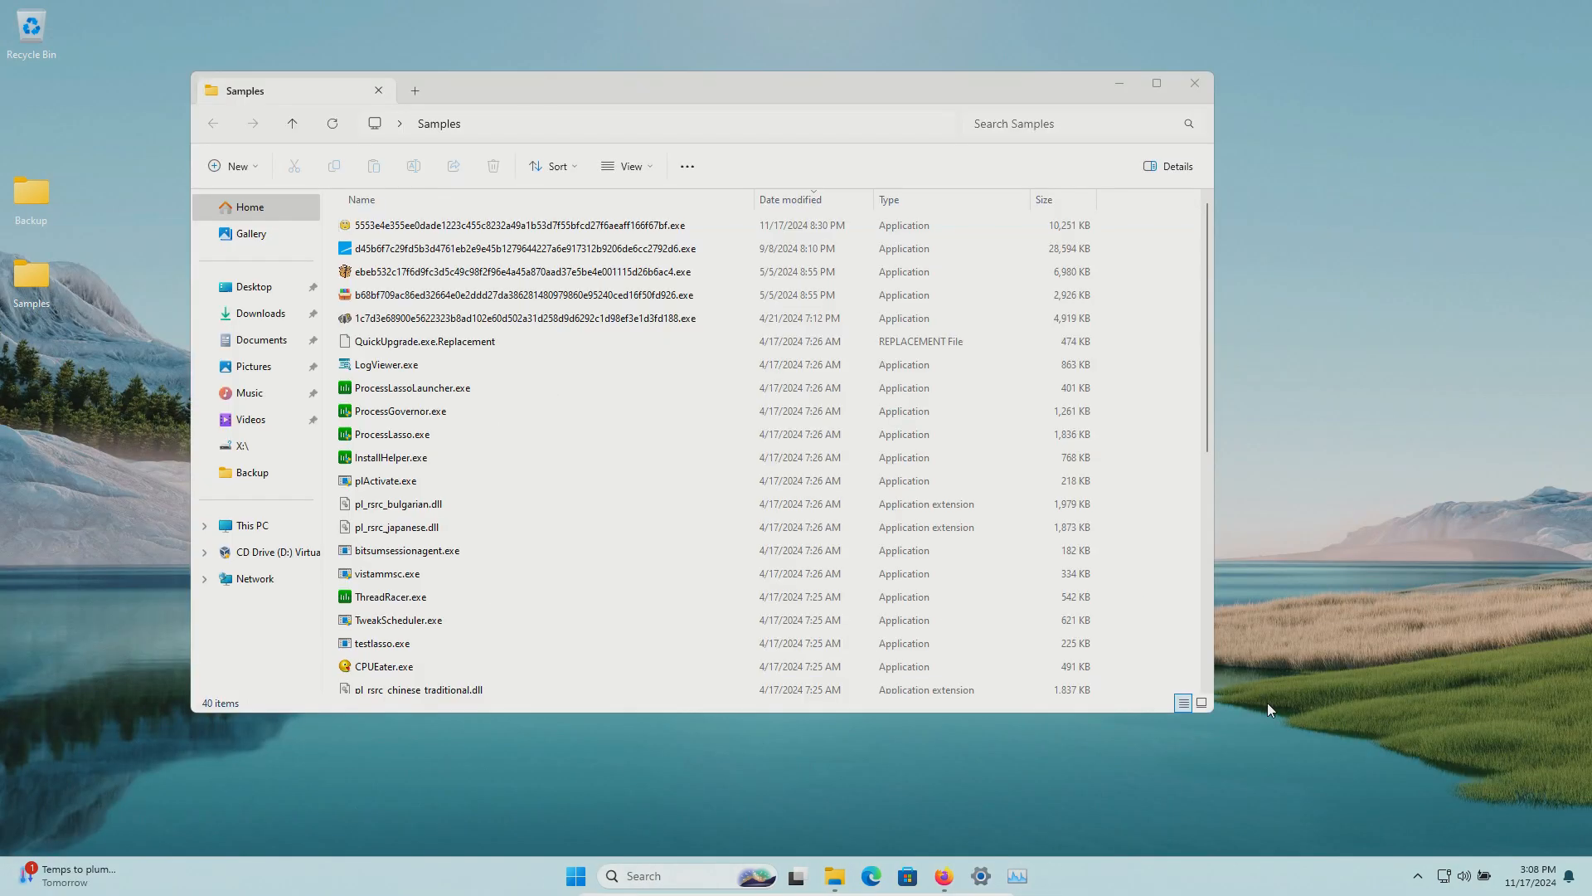
mouse_move(250, 718)
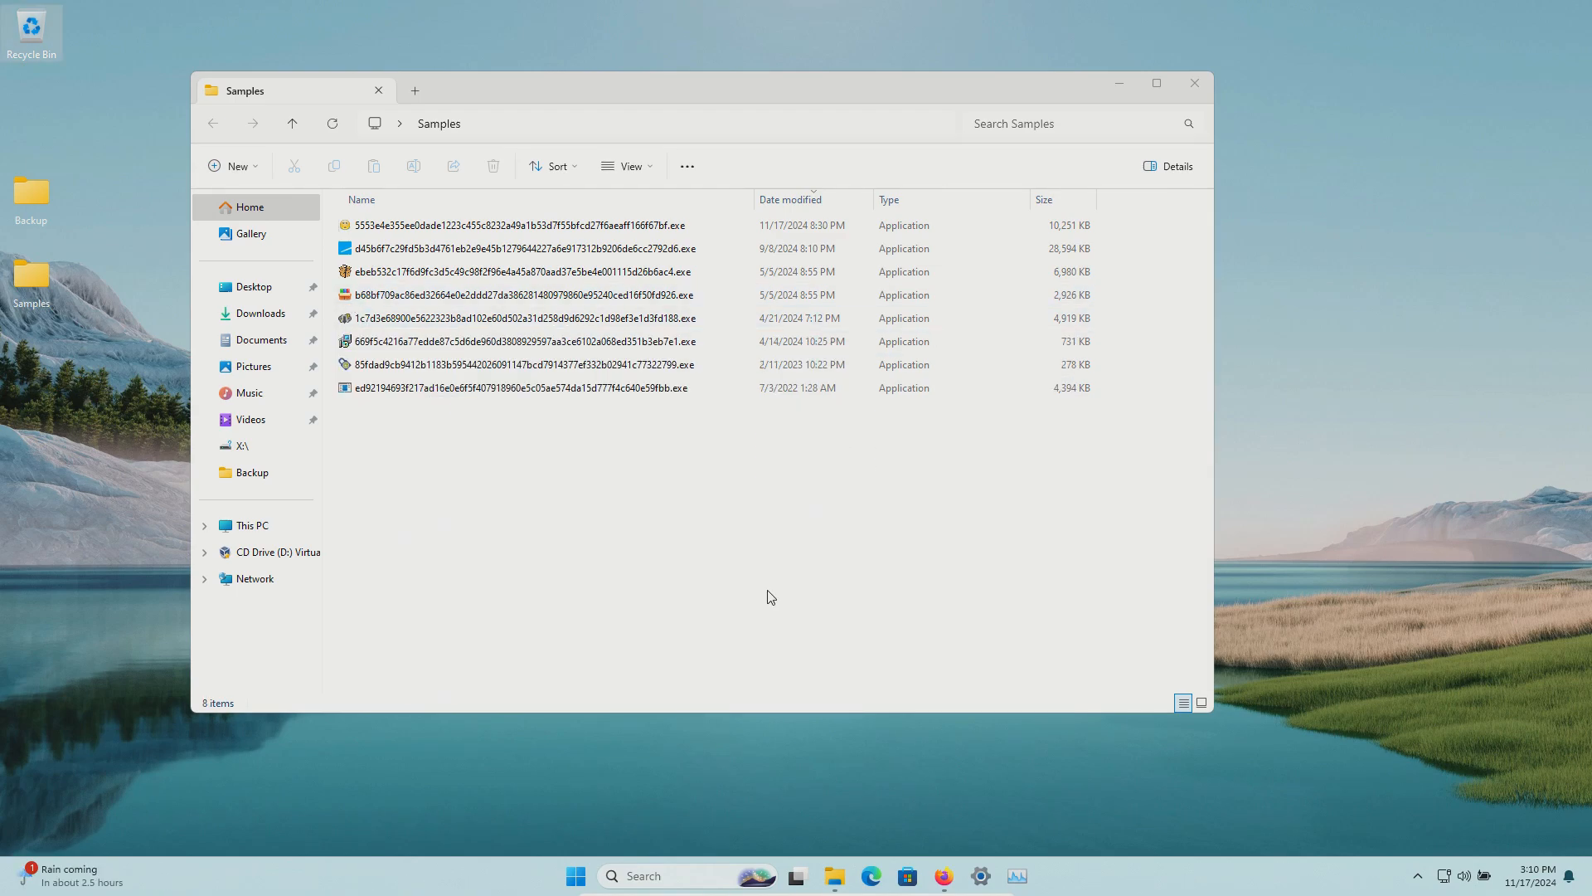
mouse_move(648, 541)
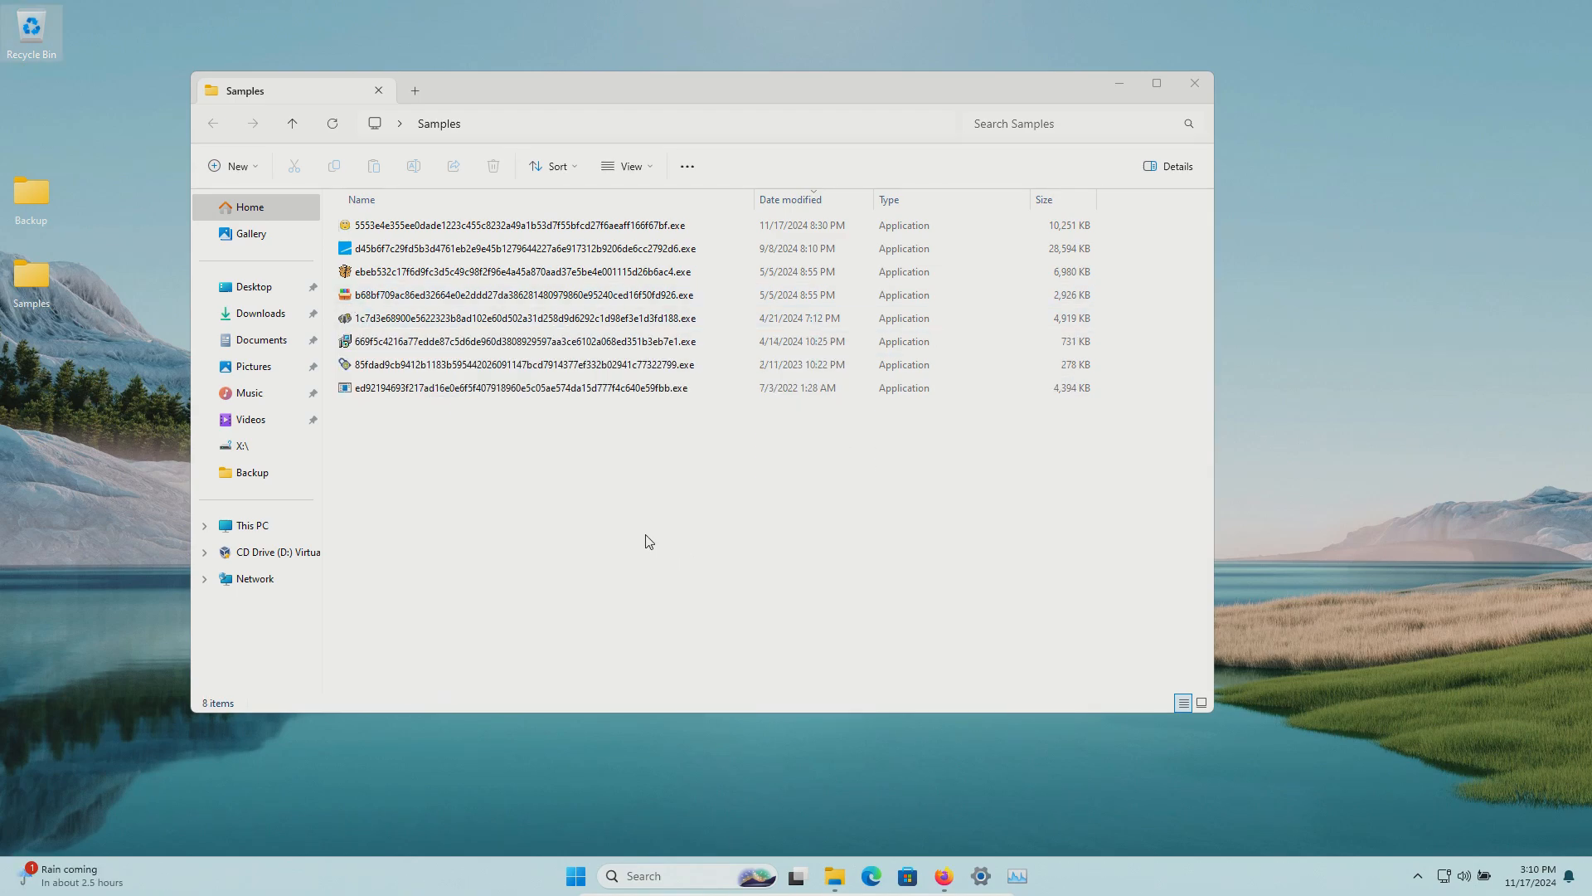
Step: Select the b68bf709… sample dated 5/5/2024 and view its VirusTotal report in Firefox
left_click(518, 363)
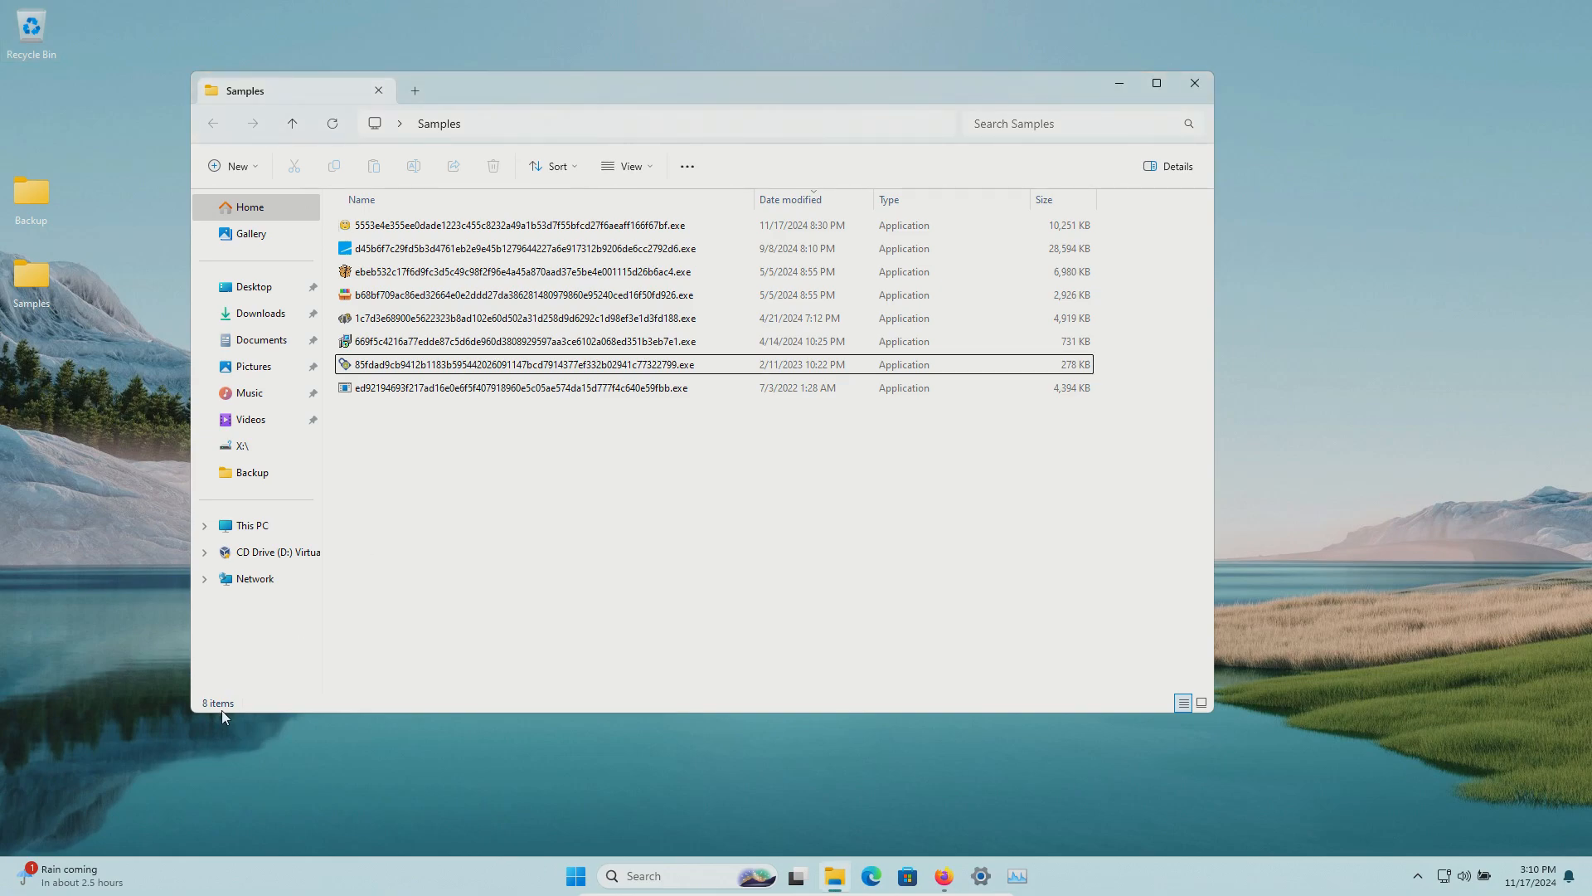
mouse_move(406, 295)
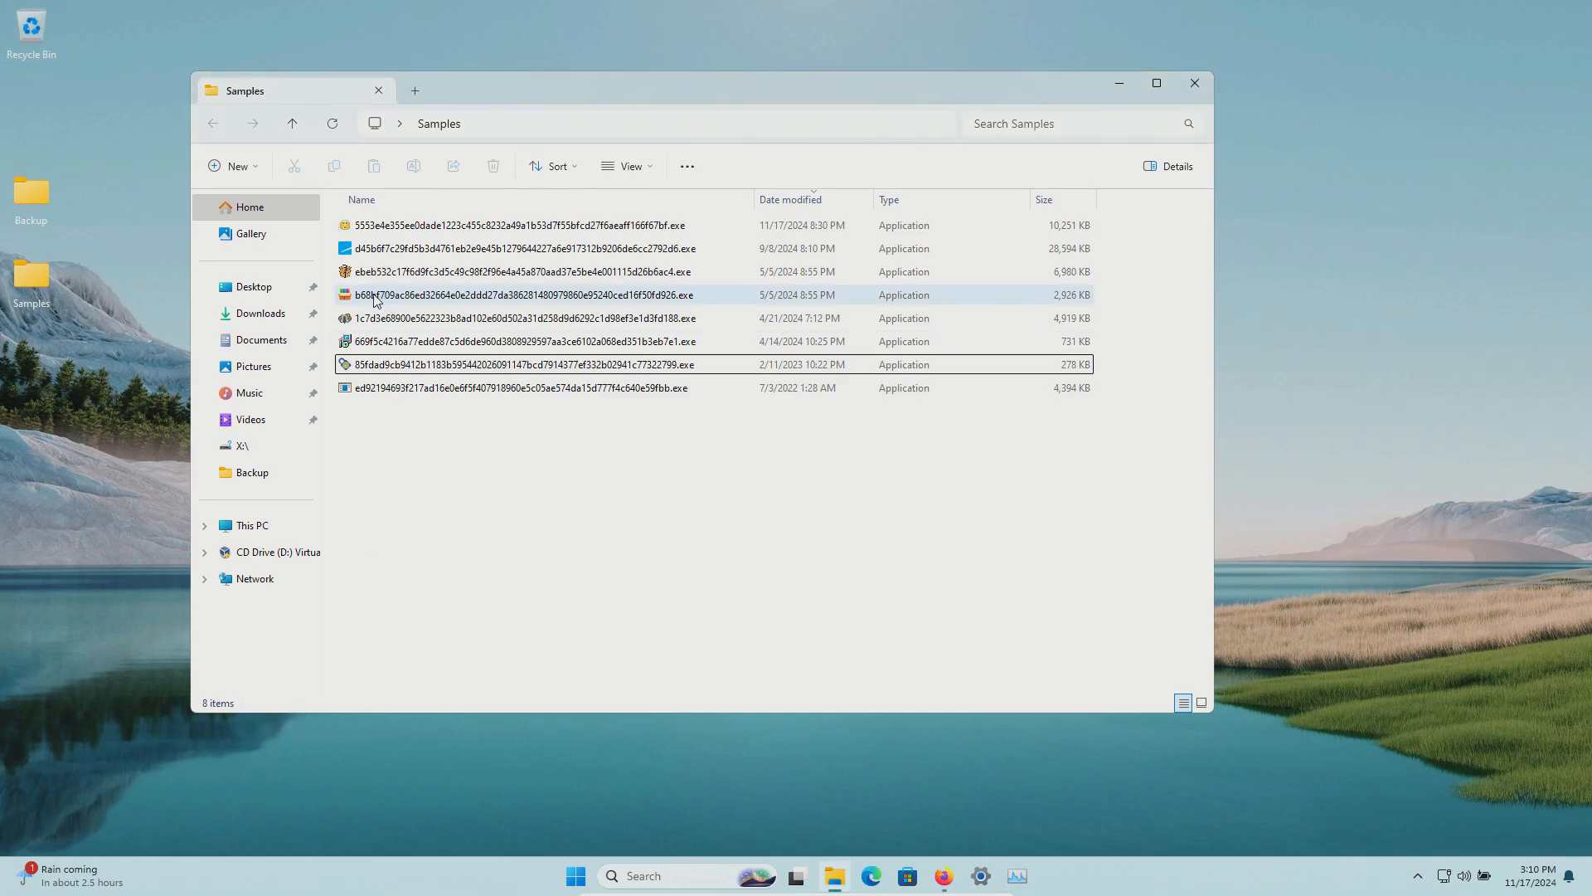
left_click(518, 295)
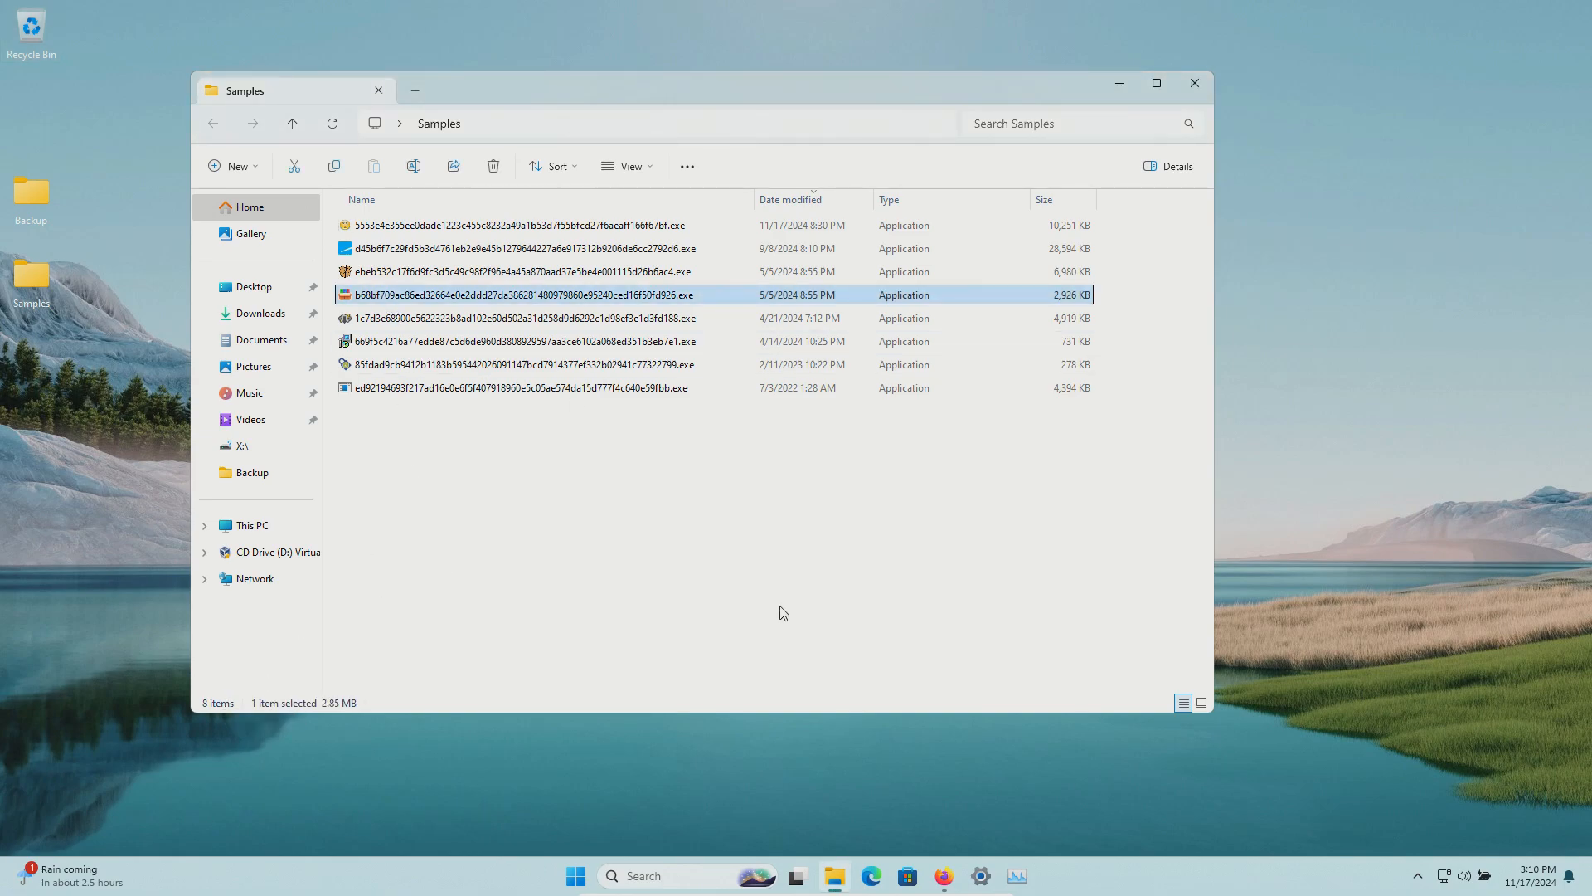
left_click(944, 875)
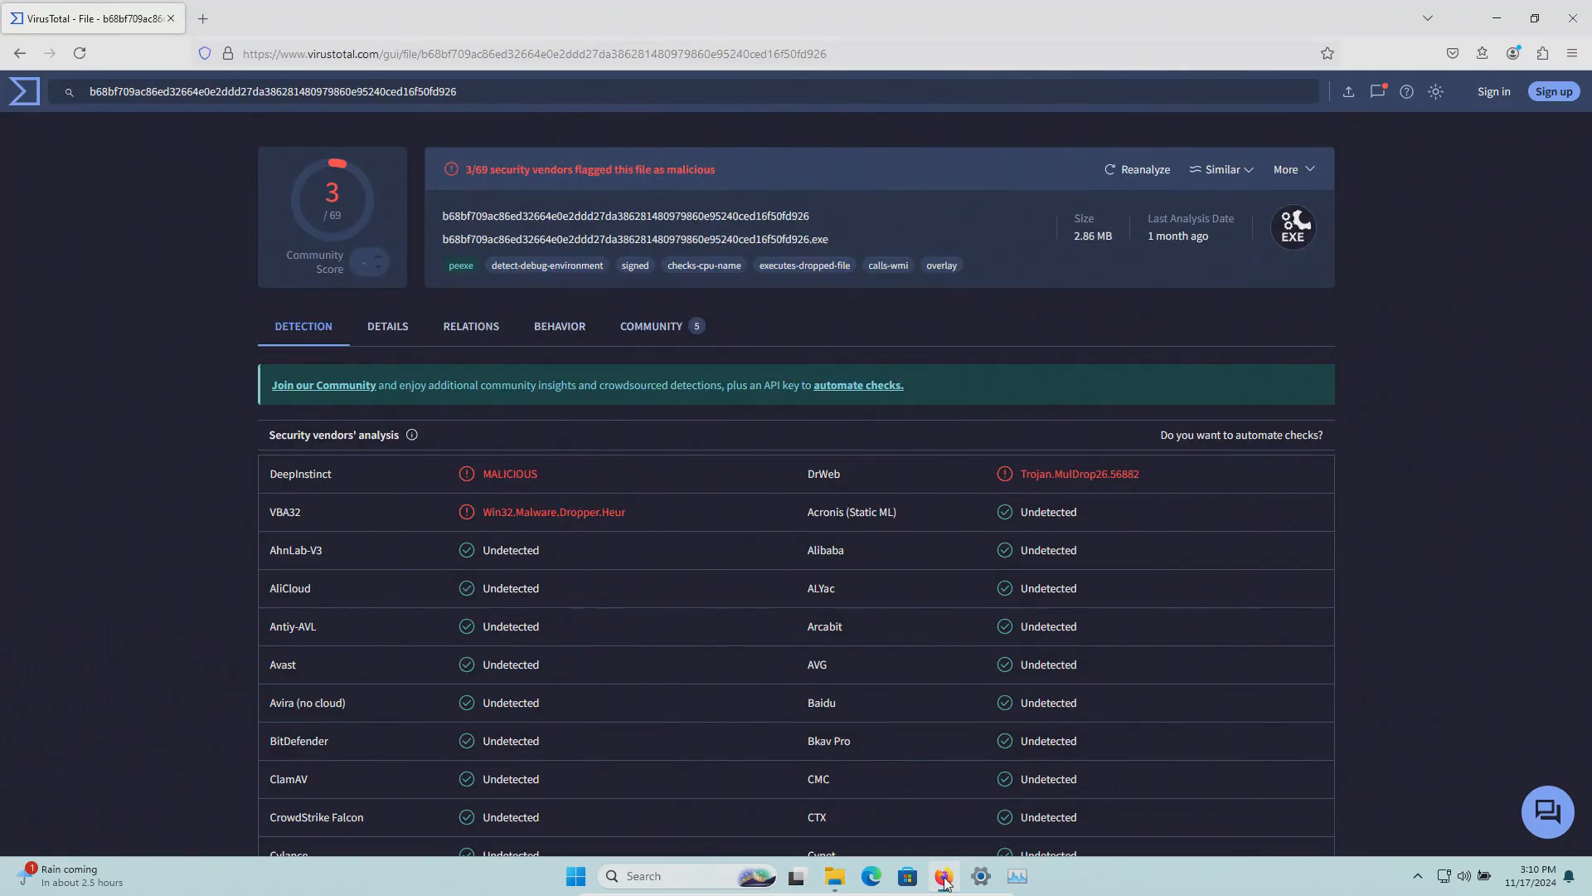